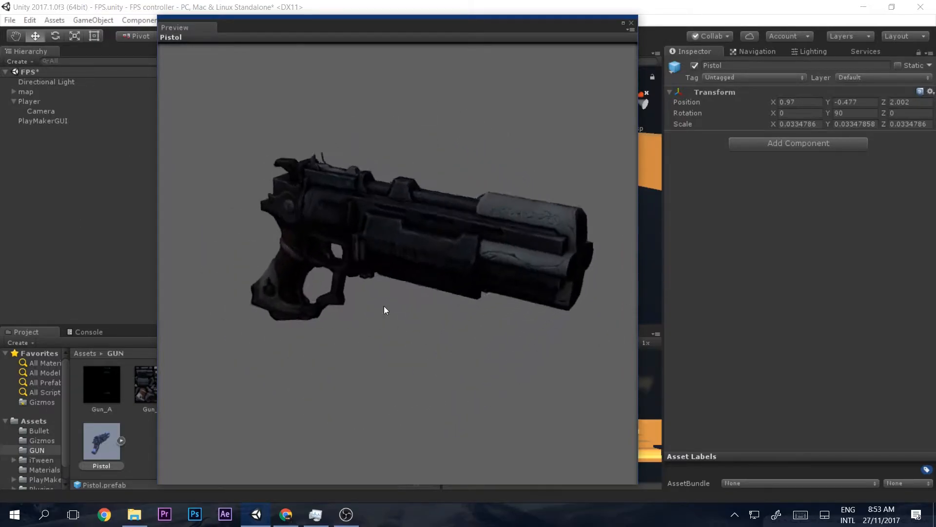
Browse Assets to the GUN folder and parent the Pistol prefab under Player > Camera.
click(632, 23)
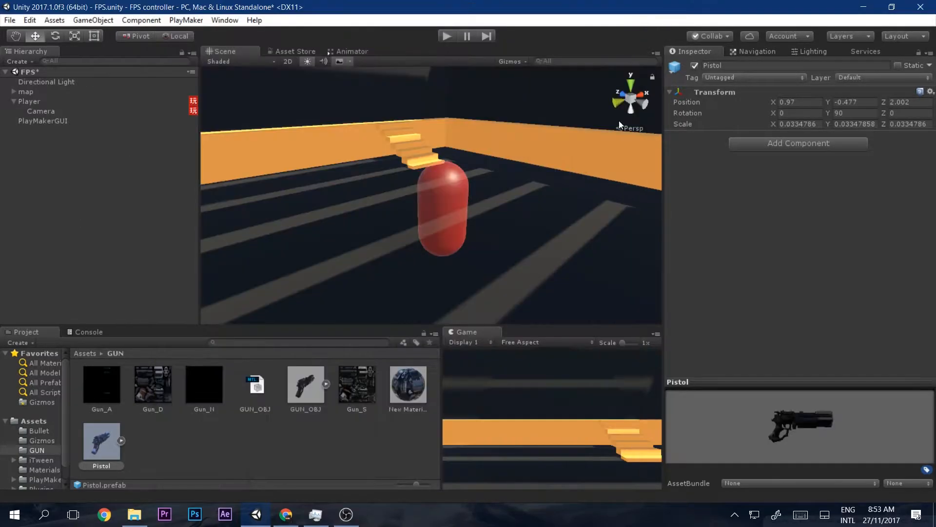
click(84, 353)
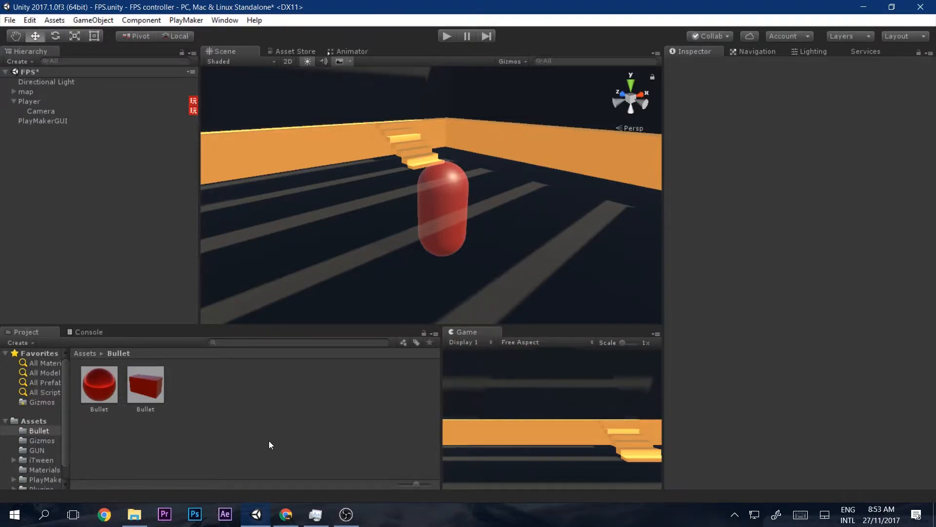
click(39, 430)
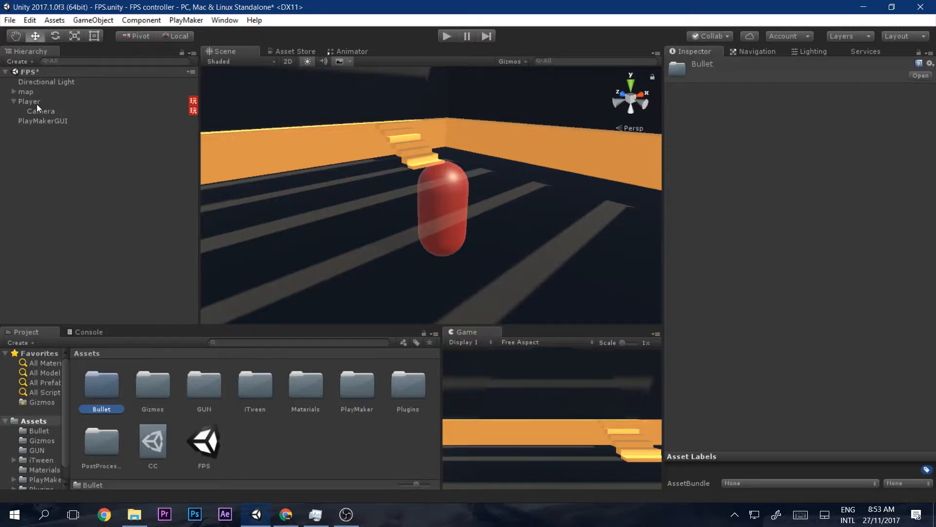
click(40, 111)
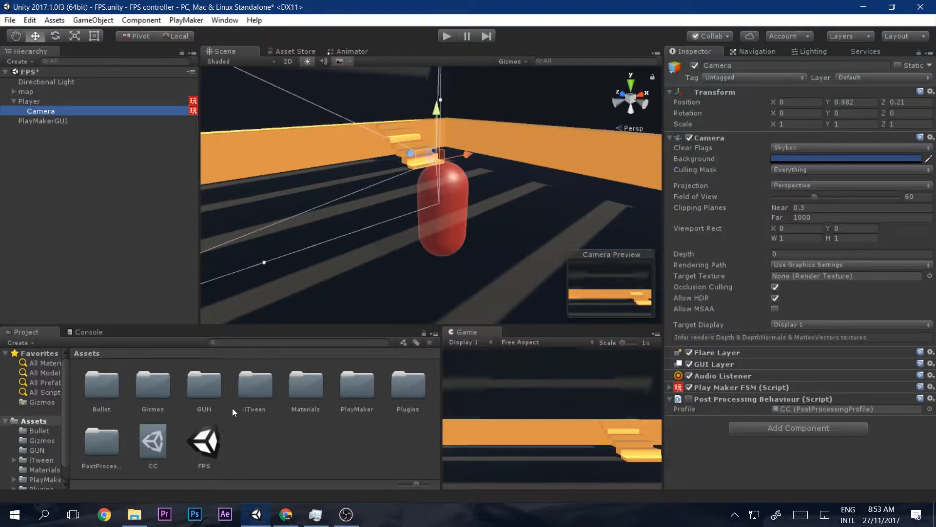
double_click(204, 385)
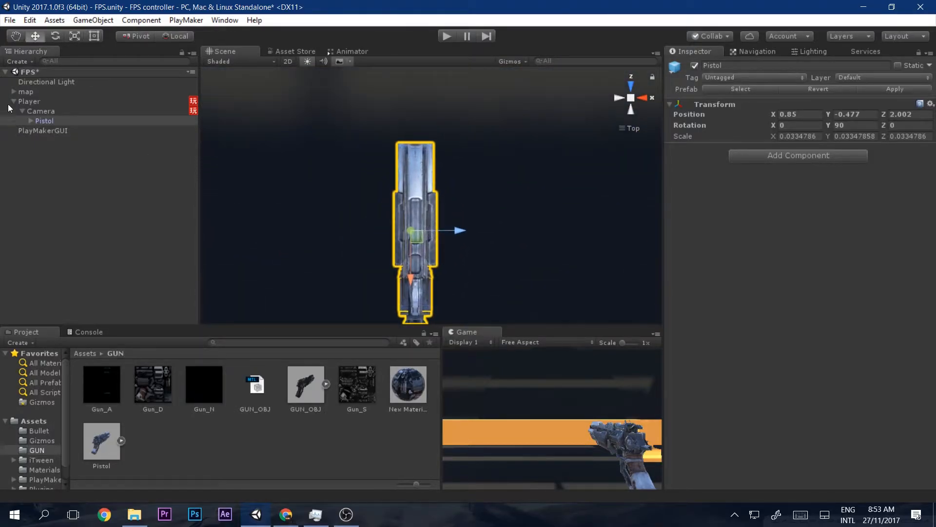
Create an empty child of Pistol named 'Bullet spawnner' at the gun's muzzle.
right_click(44, 121)
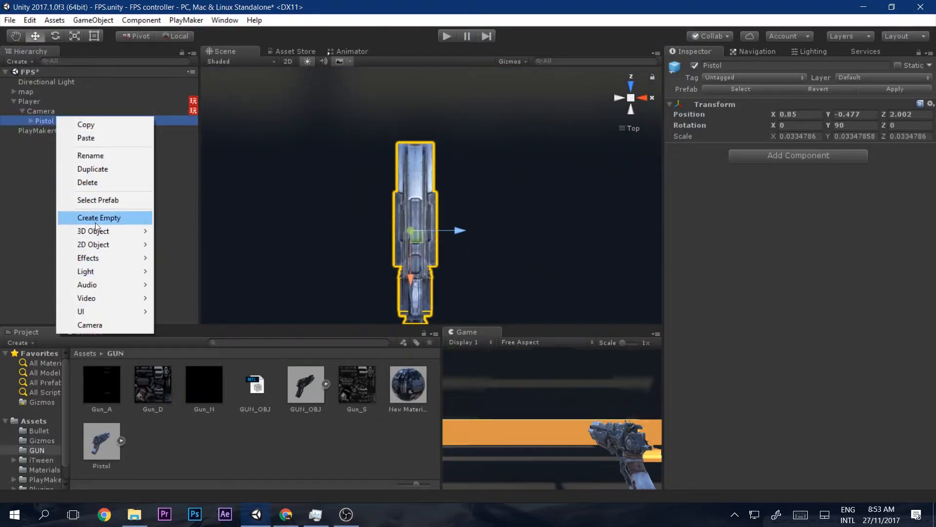
click(100, 218)
text(Bulle)
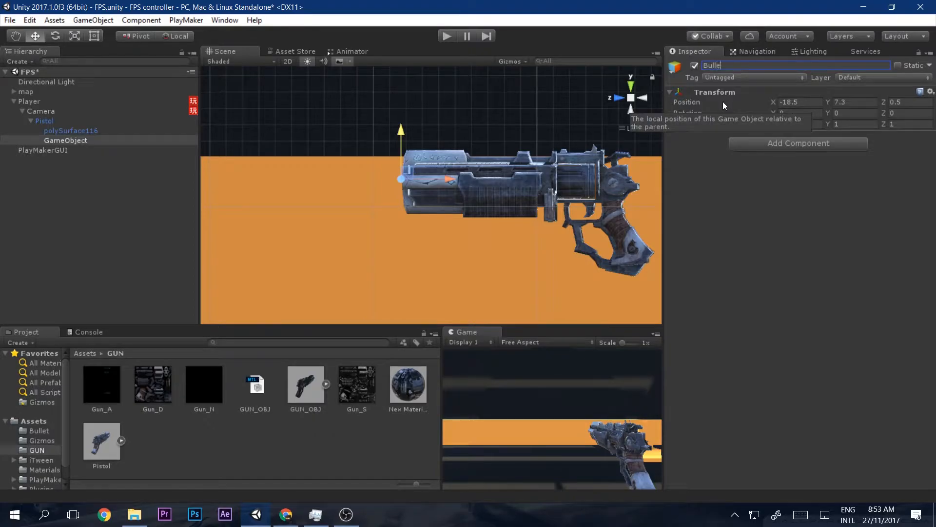
text(t spawnner)
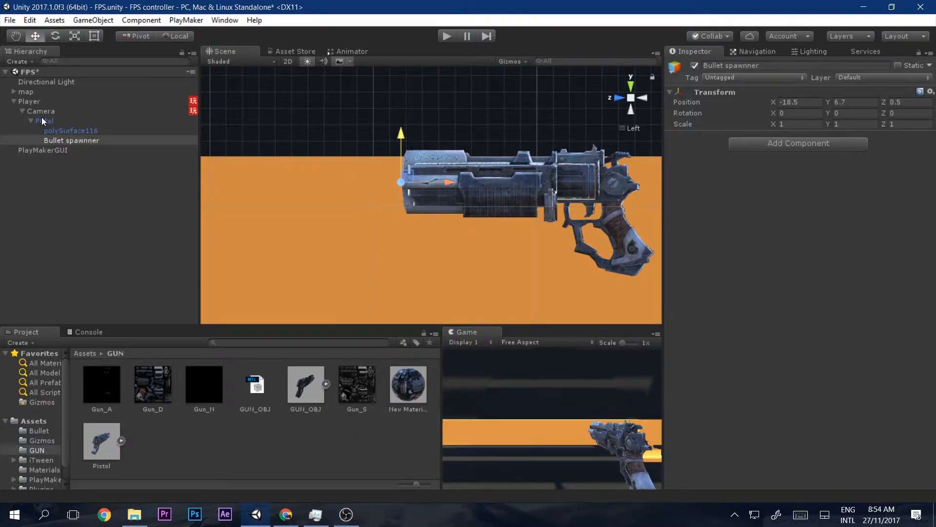
Add a PlayMakerFSM component to the Pistol object.
click(44, 121)
text(fs)
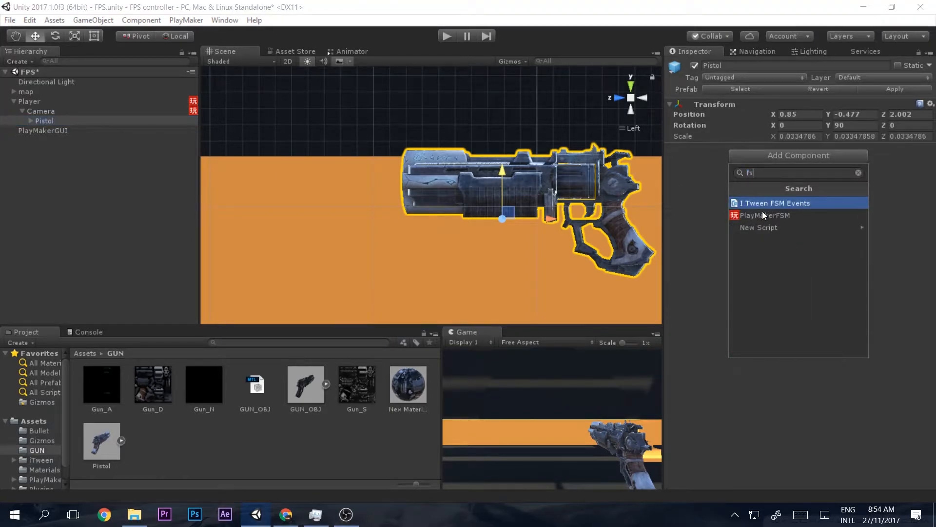
click(763, 215)
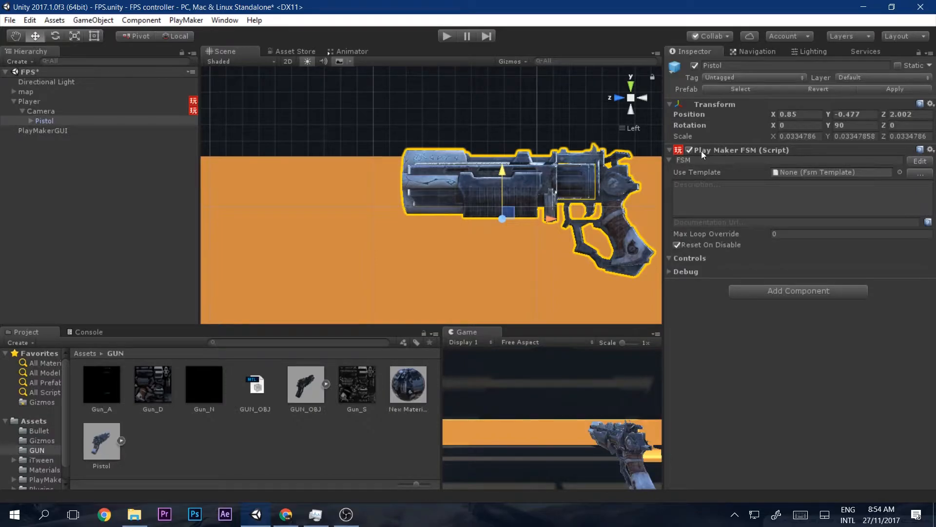
mouse_move(188, 398)
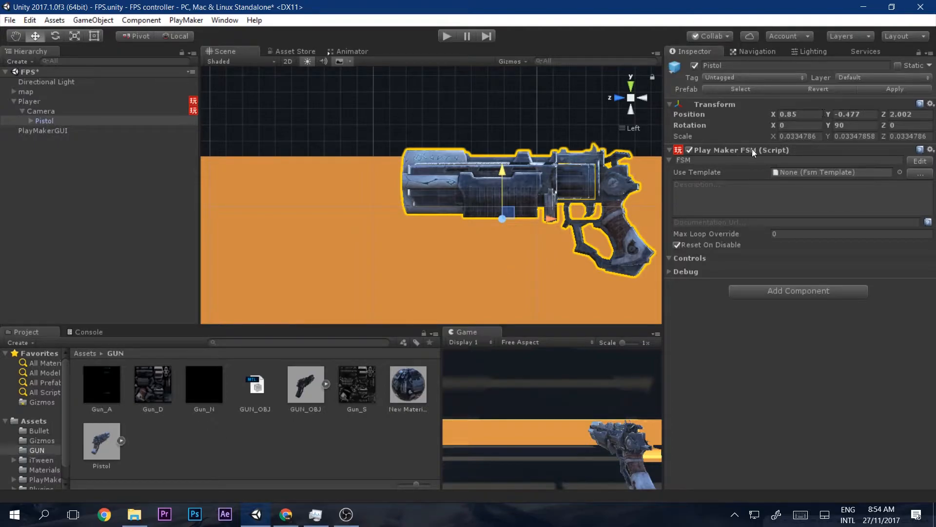
Edit the Pistol FSM and add a Get Mouse Button Down action to State 1.
click(919, 161)
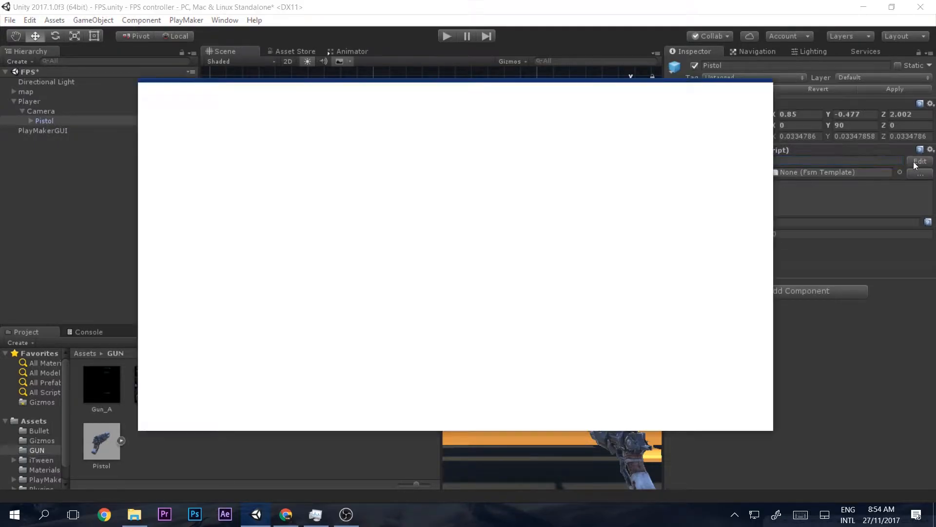
click(919, 161)
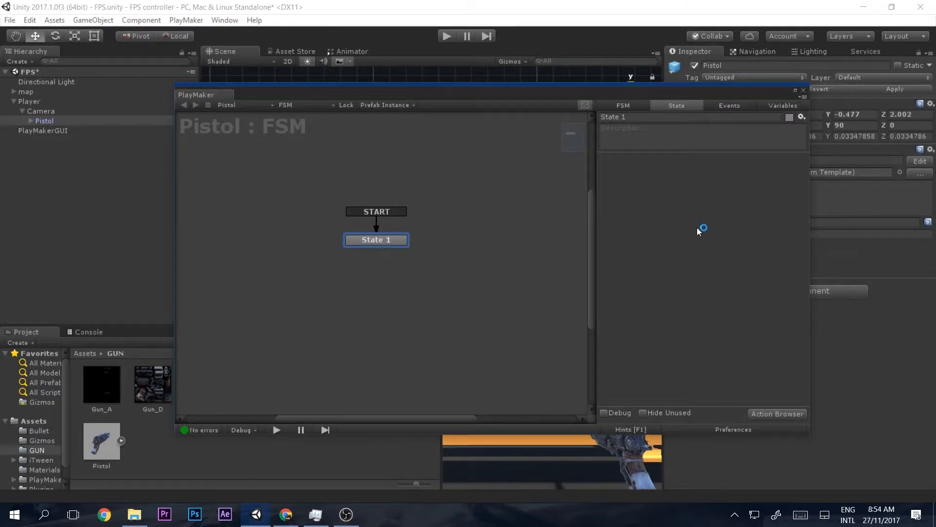
mouse_move(694, 234)
text(get bu)
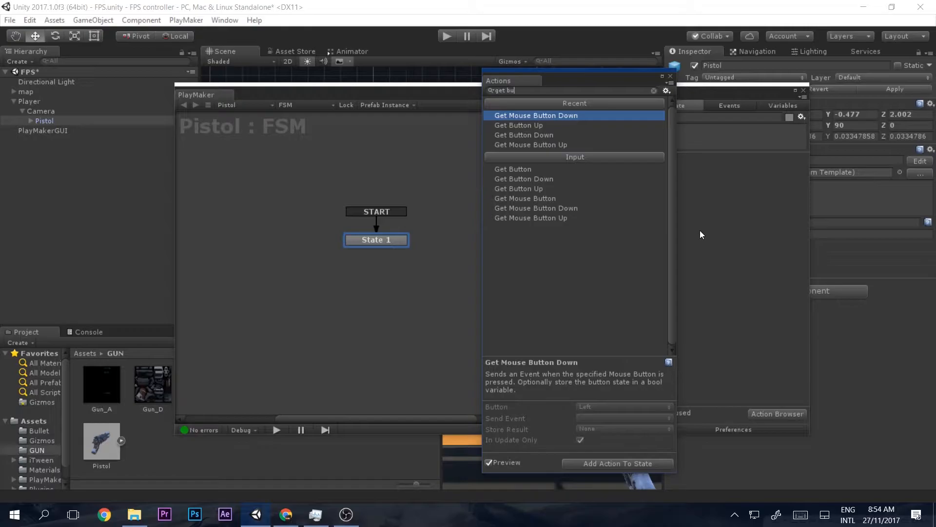
click(617, 464)
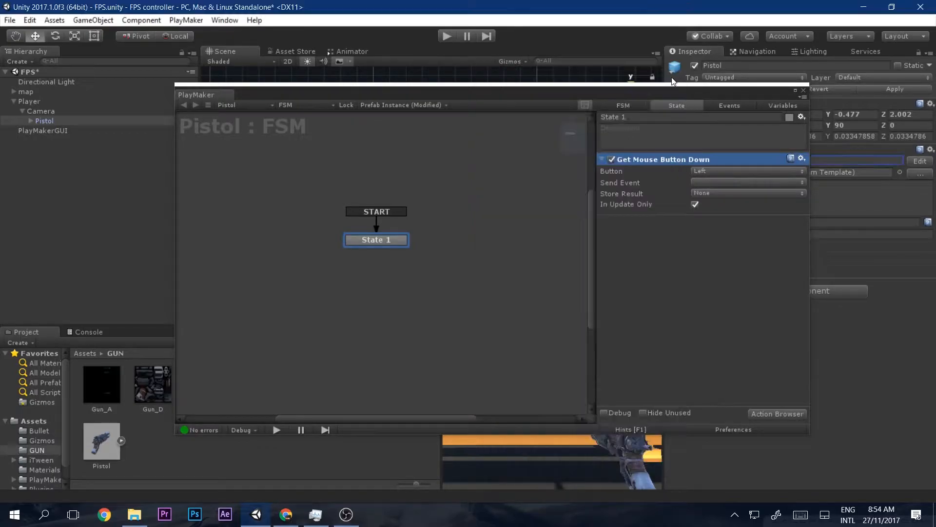
mouse_move(645, 160)
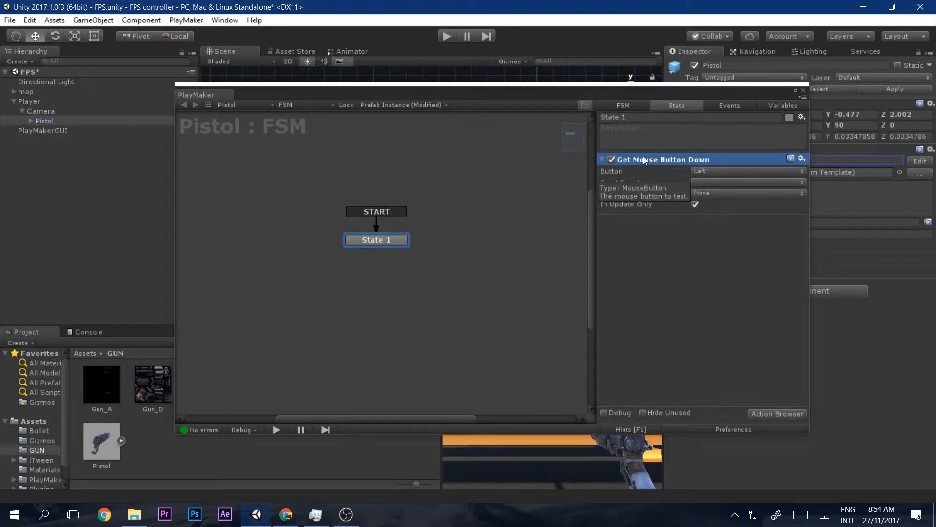
Keep the Left button and send a new event named Fire on click.
click(746, 171)
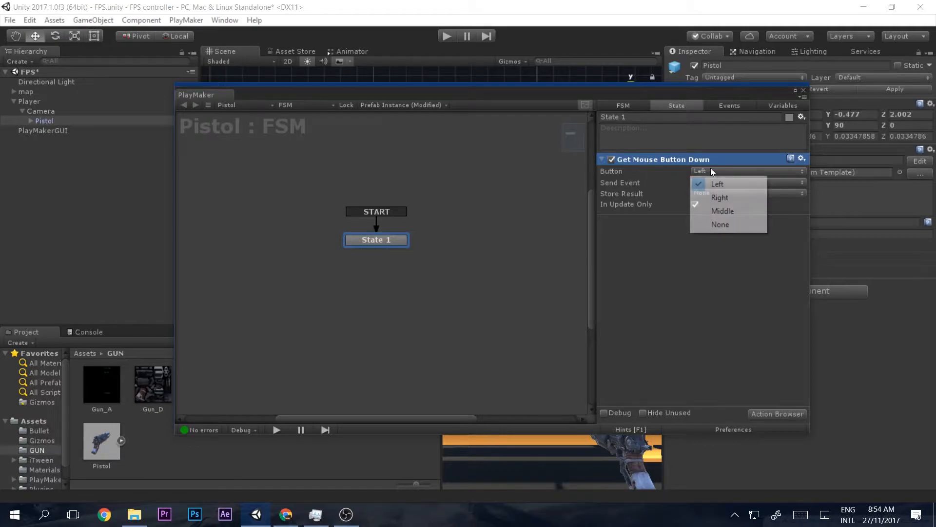
click(717, 183)
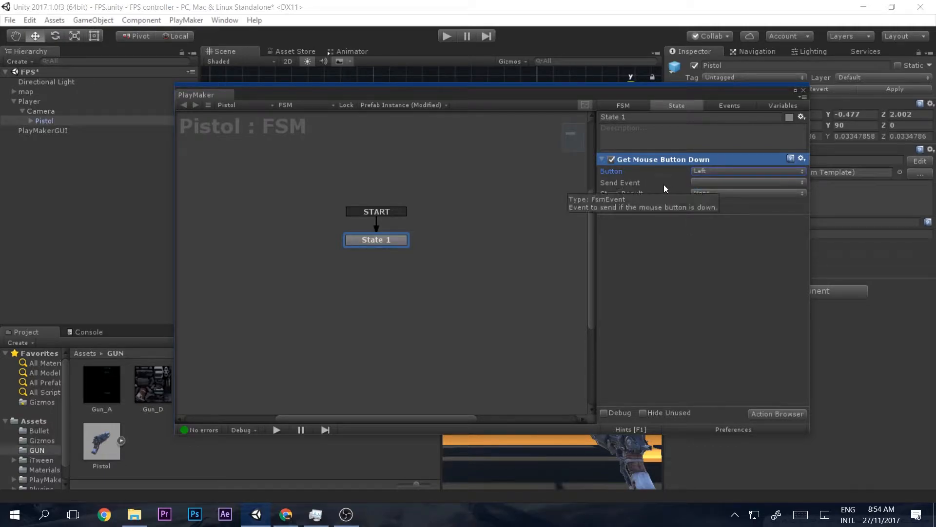
click(747, 182)
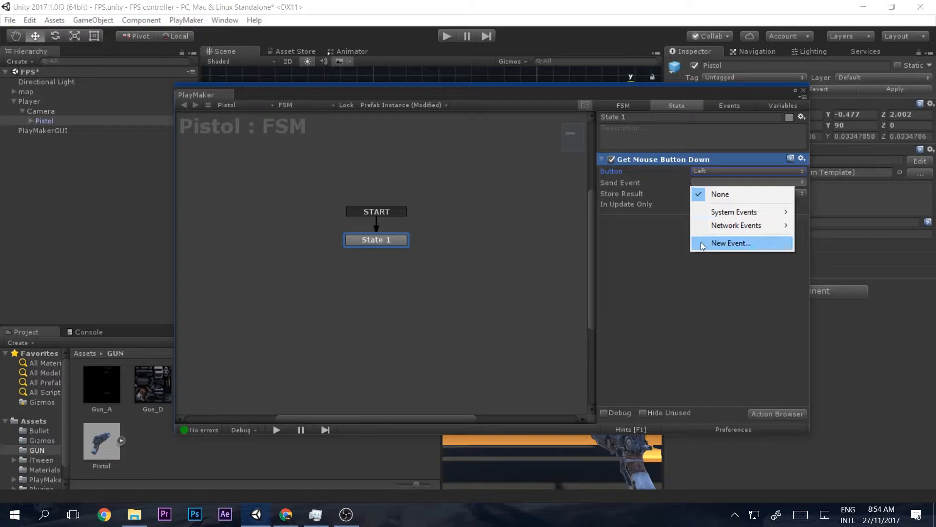
click(729, 243)
text(Fire)
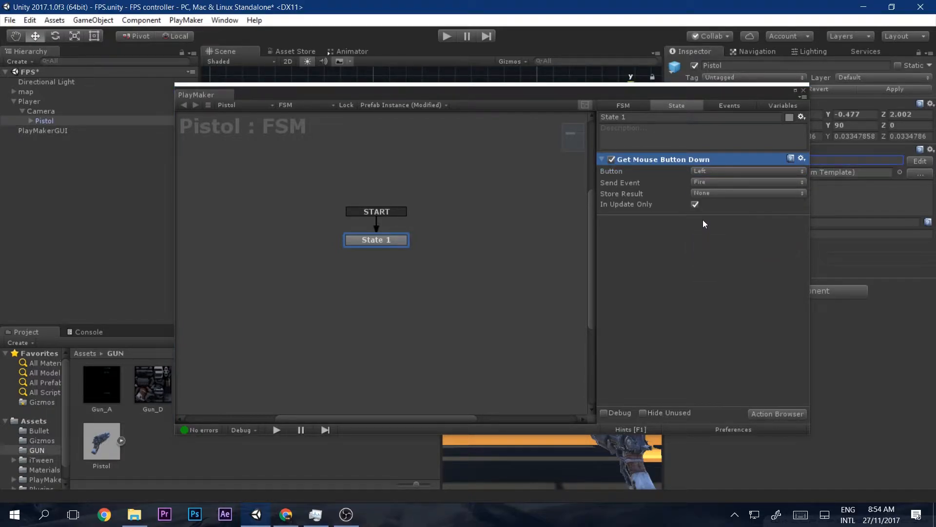
right_click(375, 240)
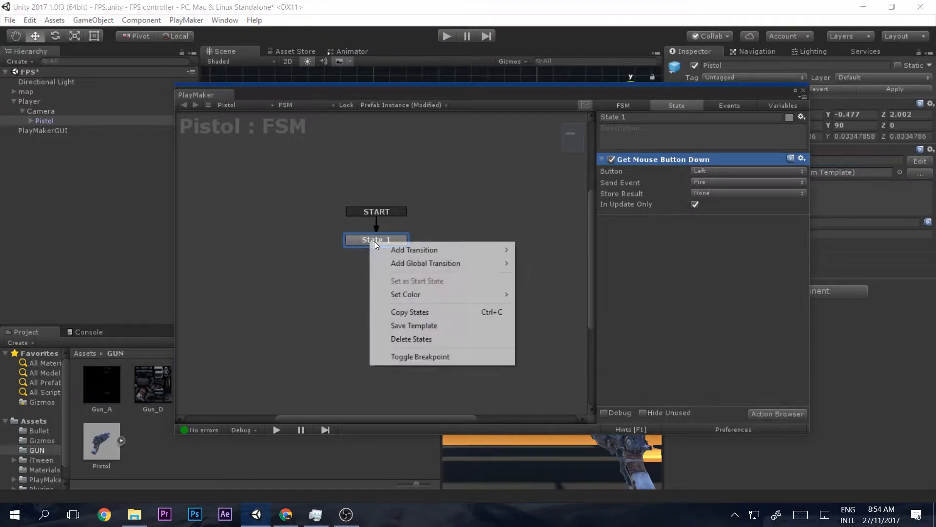
Add a Fire transition to a new State 2 with a Create Object action spawning the Bullet.
click(413, 250)
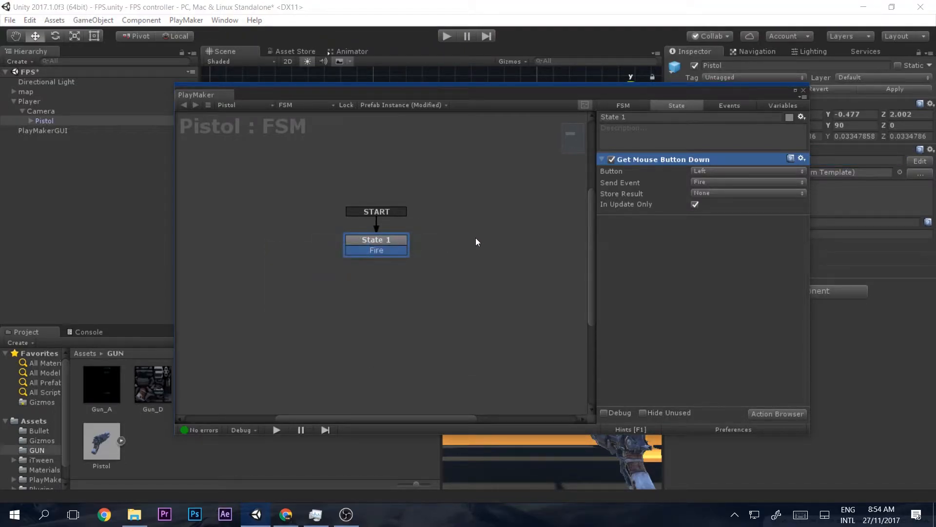
click(507, 245)
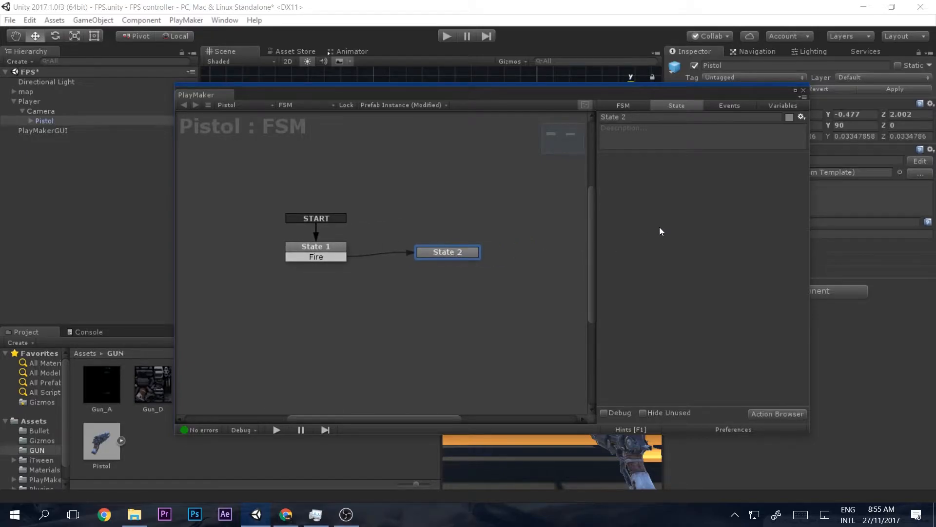
click(778, 413)
text(creat)
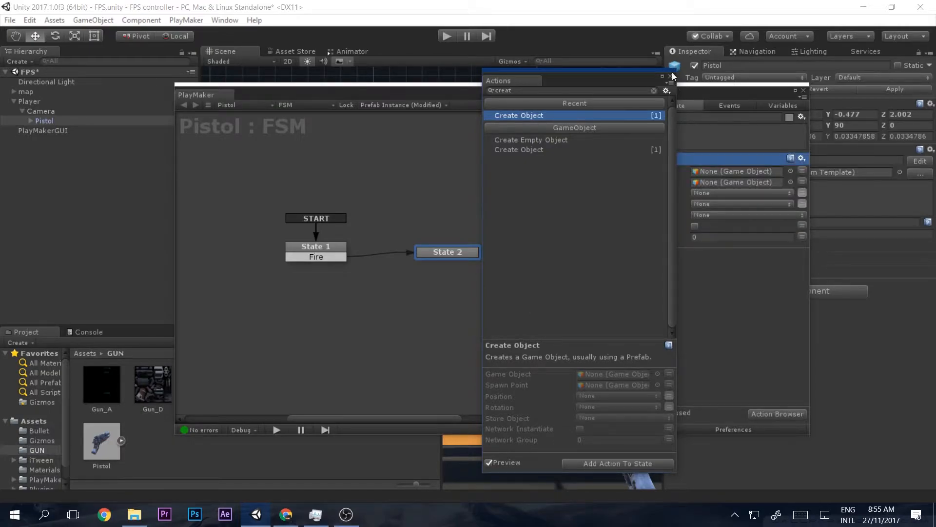
click(617, 463)
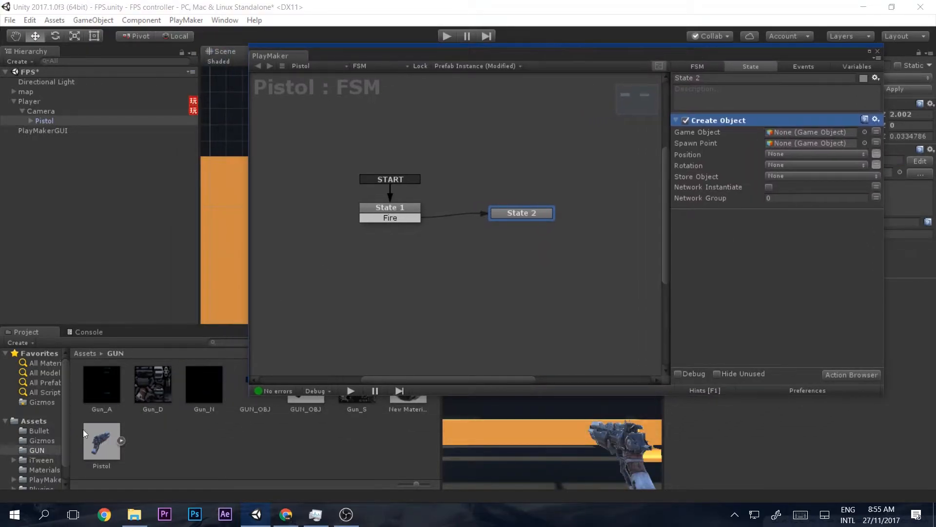
click(39, 430)
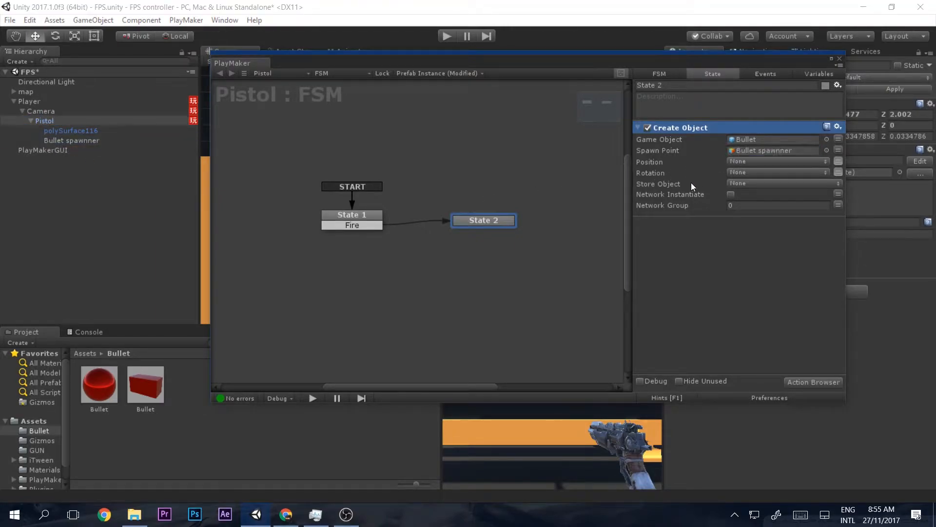
mouse_move(660, 207)
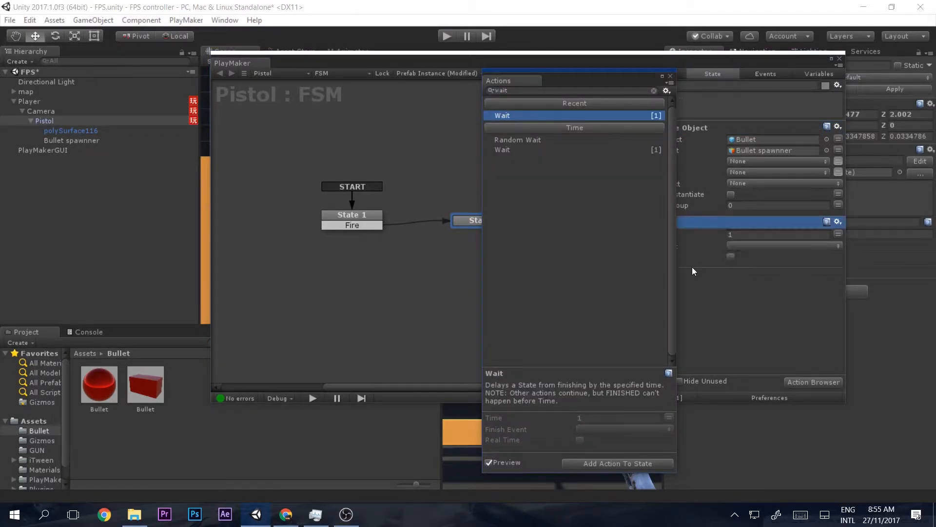
Add a Wait action ending on FINISHED back to State 1, then close the FSM editor.
click(616, 464)
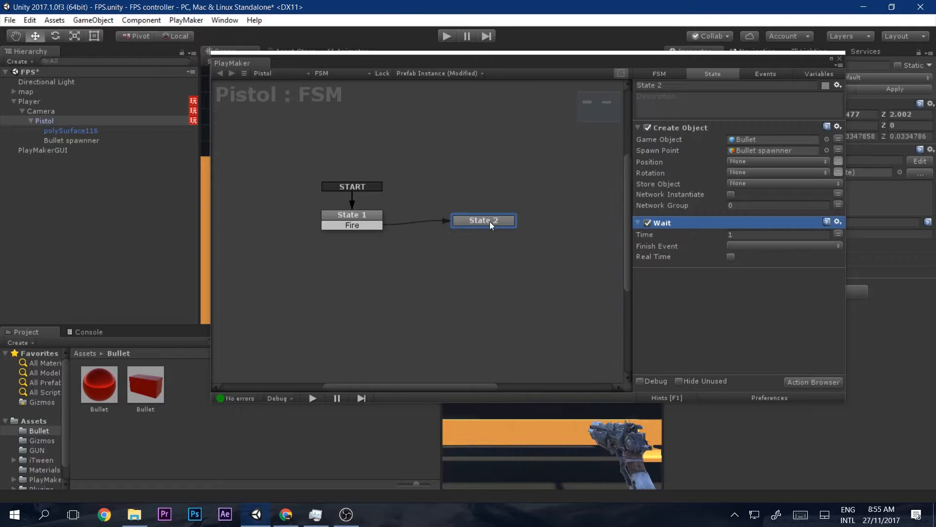
click(777, 245)
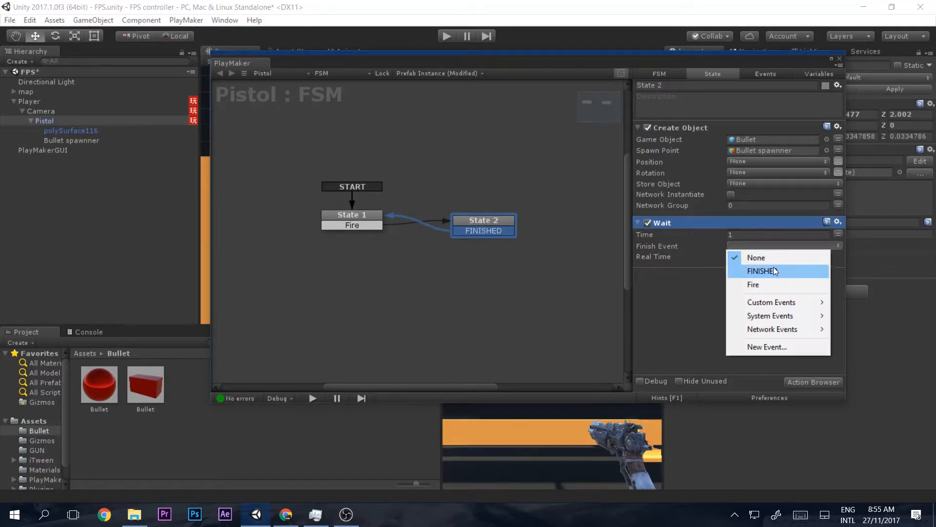
click(762, 270)
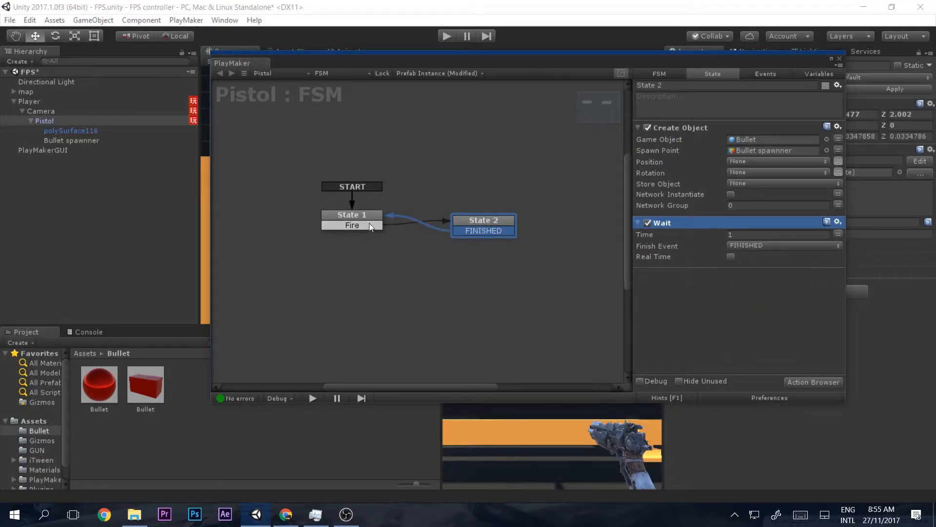
click(342, 219)
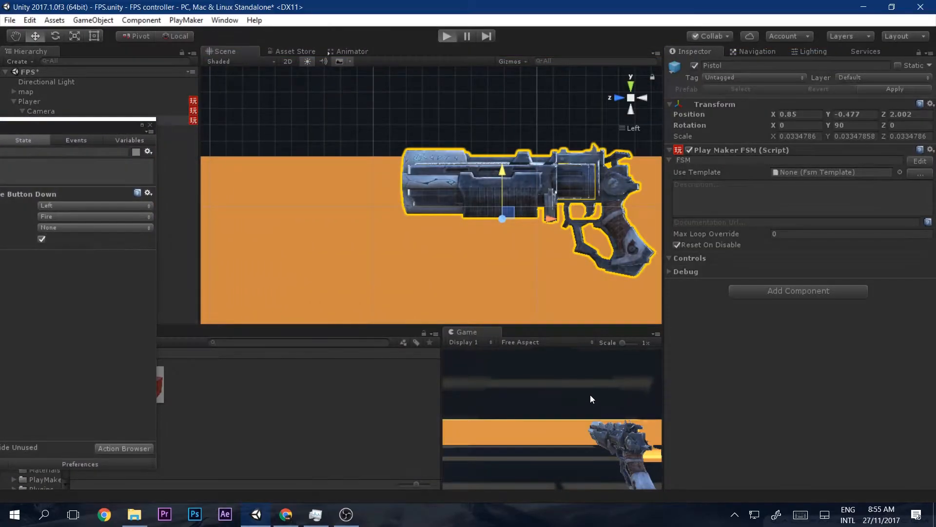
Playtest the scene firing cube bullets with clicks, then stop Play mode.
click(447, 36)
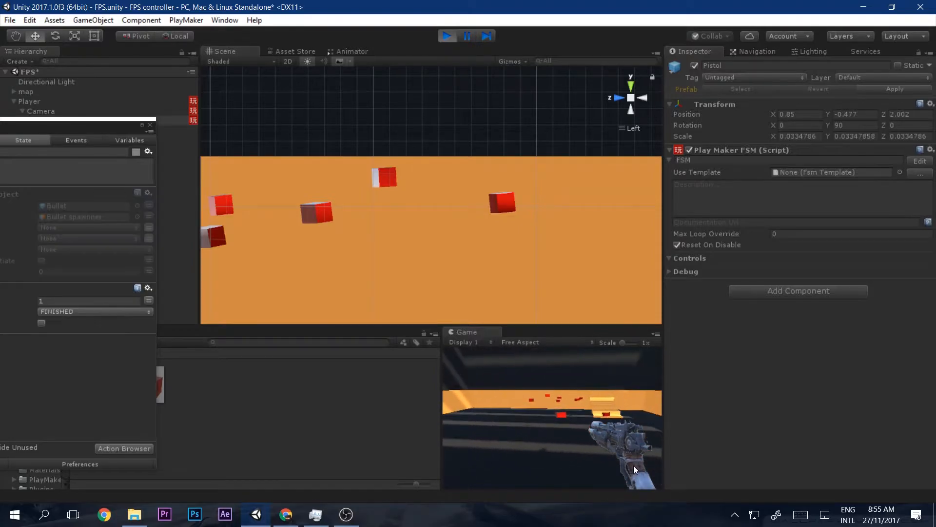
click(447, 37)
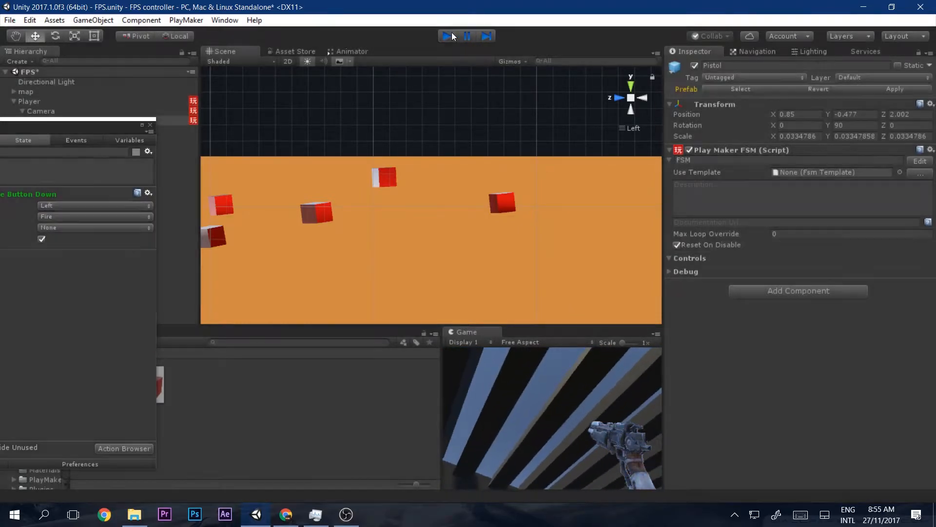
click(446, 36)
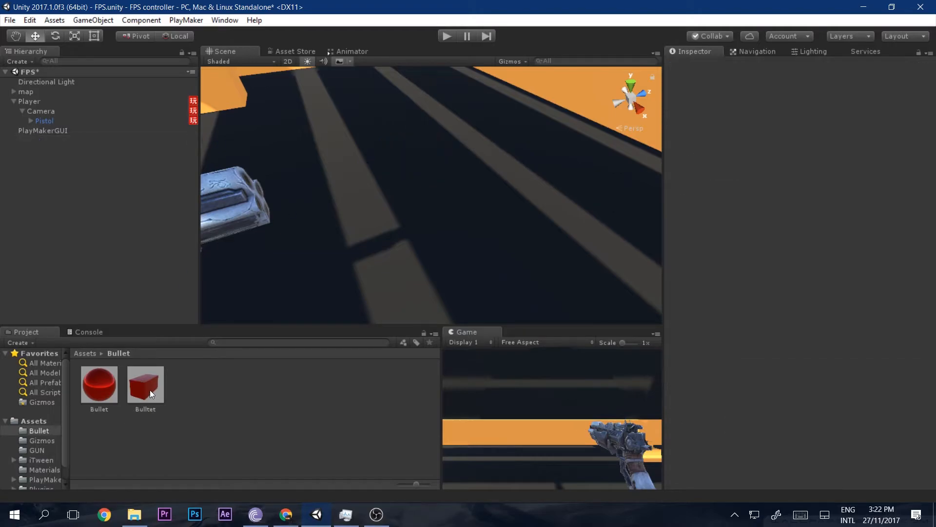
Review the Bullet prefab settings and playtest shooting from the pistol.
double_click(146, 384)
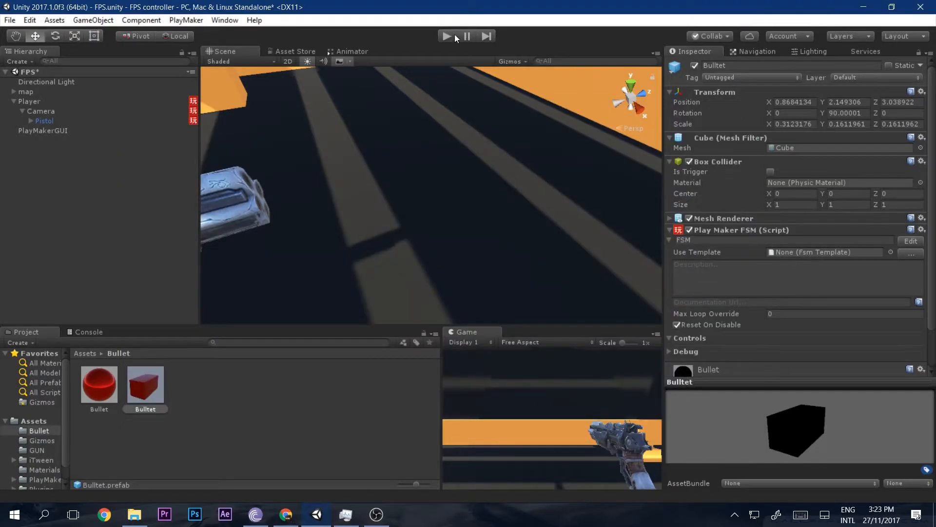
click(446, 36)
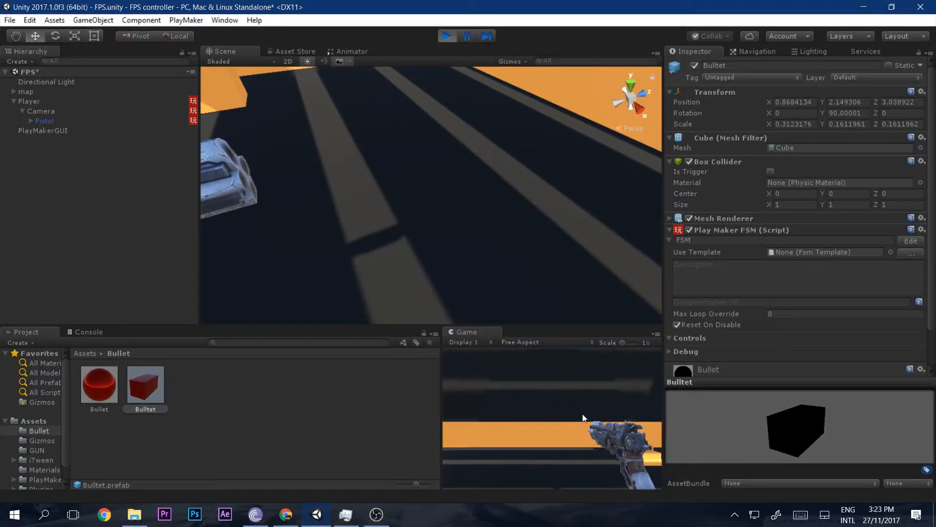
click(447, 36)
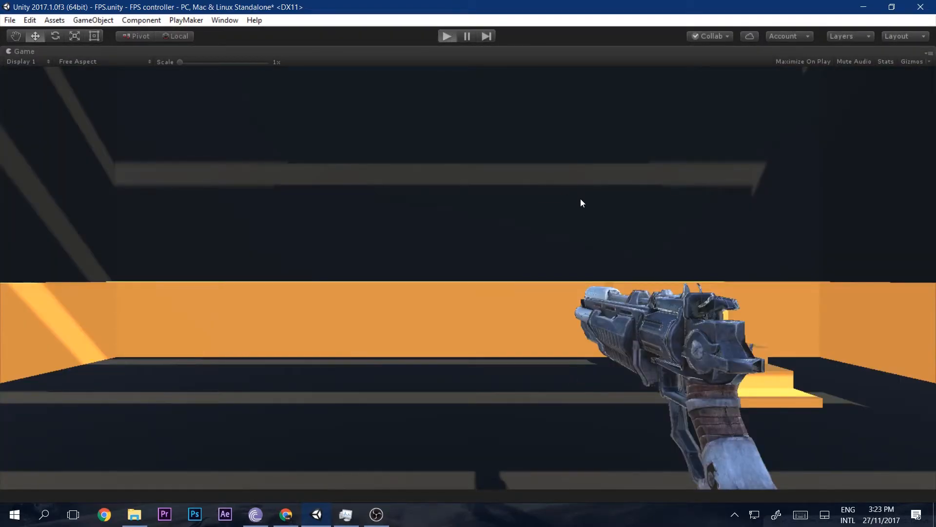
click(448, 36)
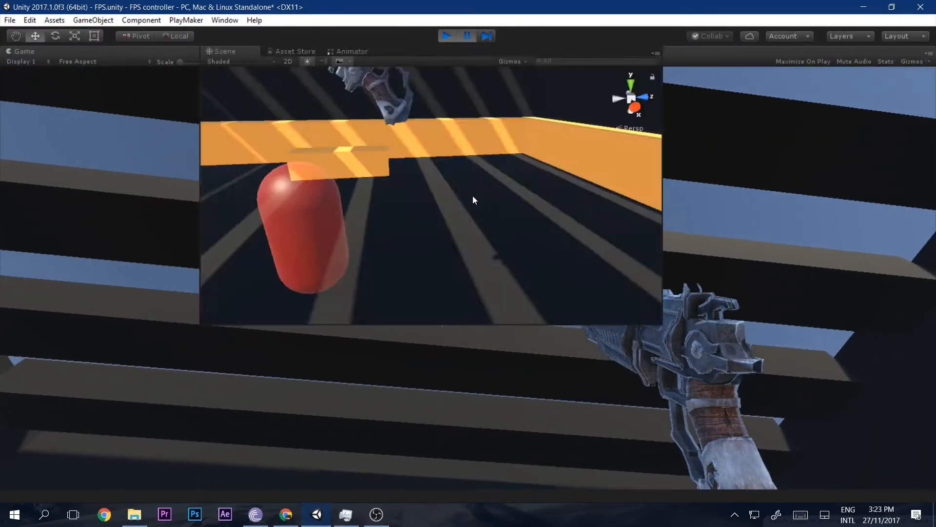
click(447, 36)
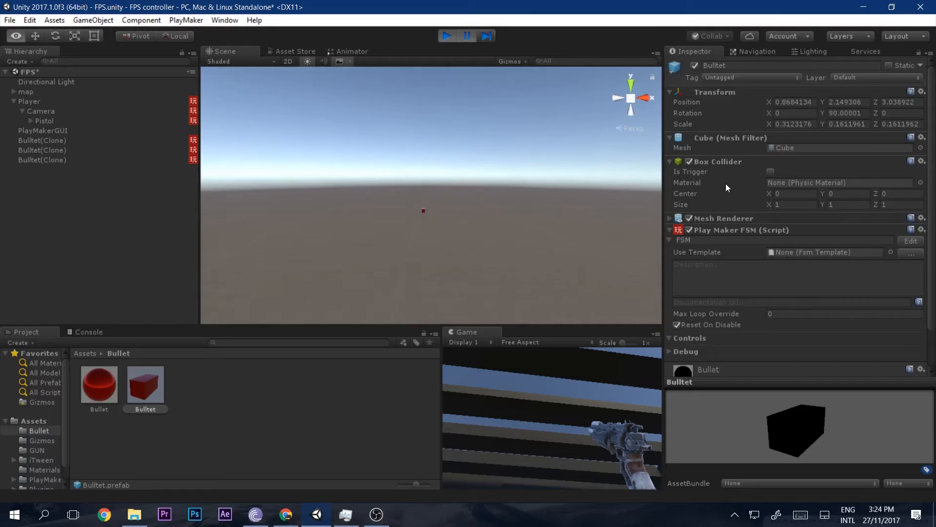
Inspect a spawned Bullet(Clone), stop playing and open the bullet's state machine.
click(42, 139)
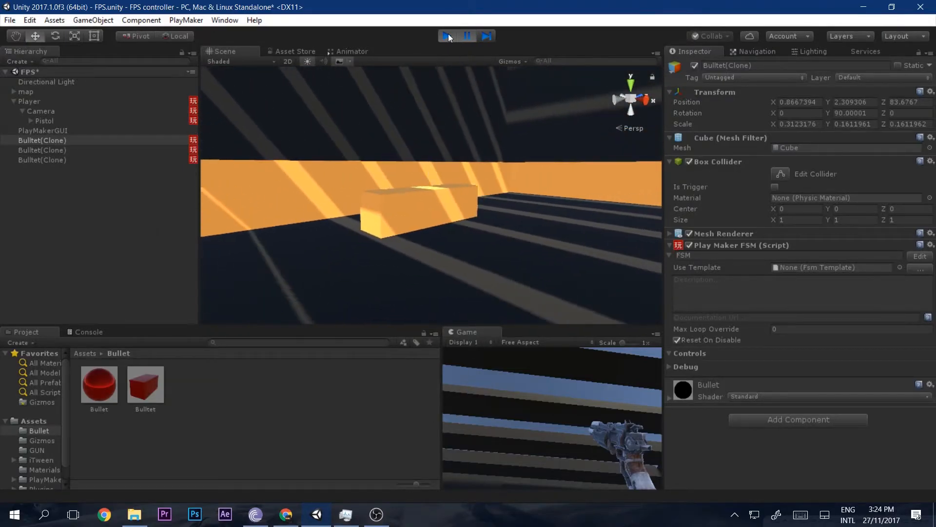
click(447, 36)
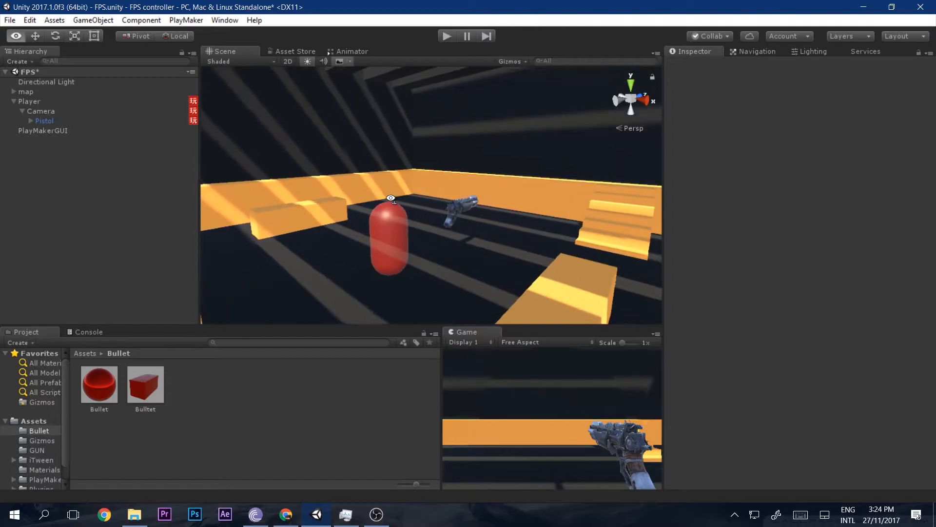
click(144, 386)
text(ray cas)
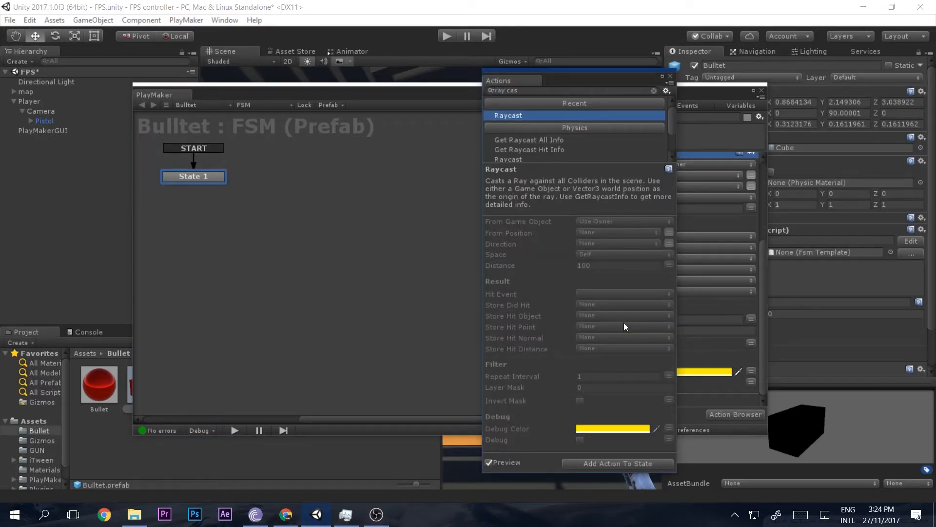
Add a Raycast action with Hit Event Check, Direction X -1 and Distance 1.
click(617, 462)
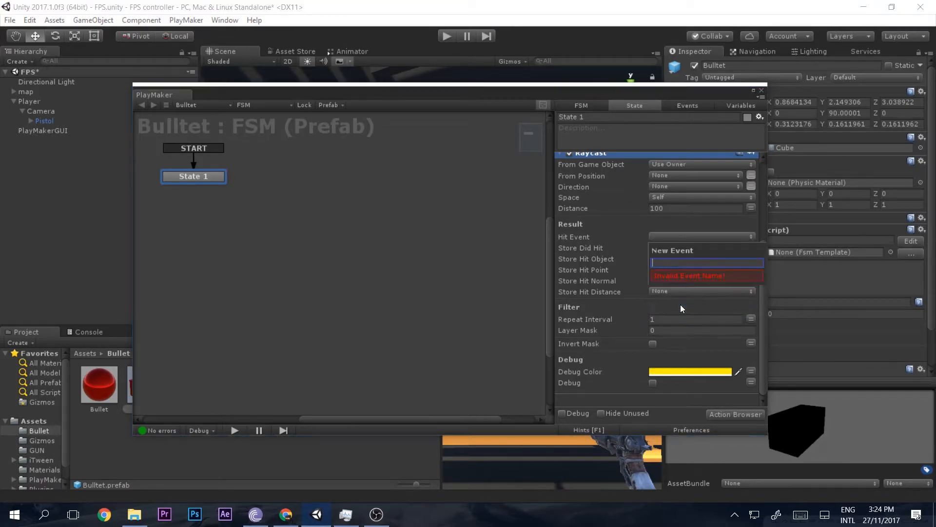
text(Che)
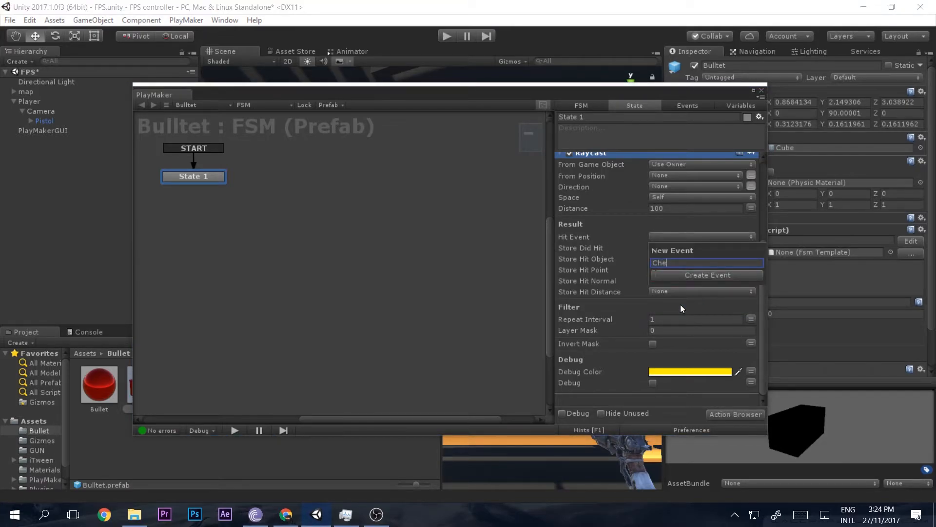
click(706, 275)
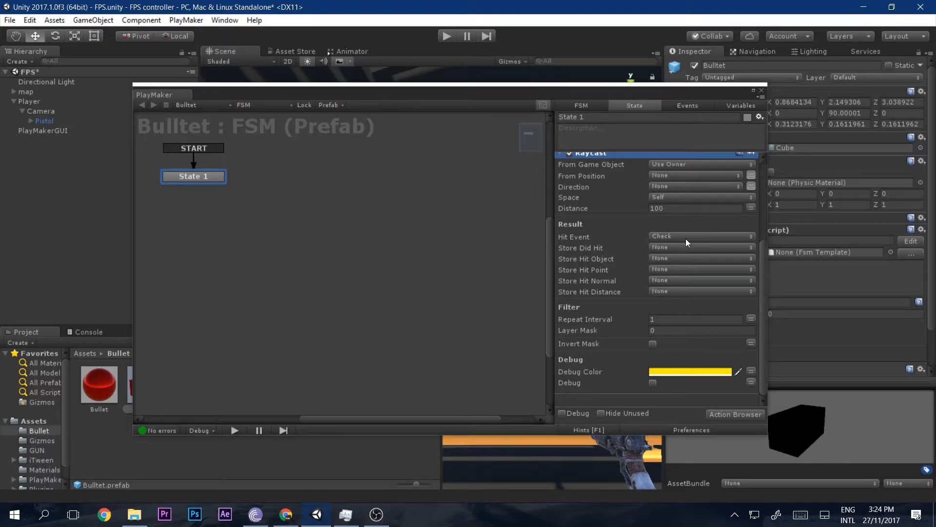
scroll(up, 3)
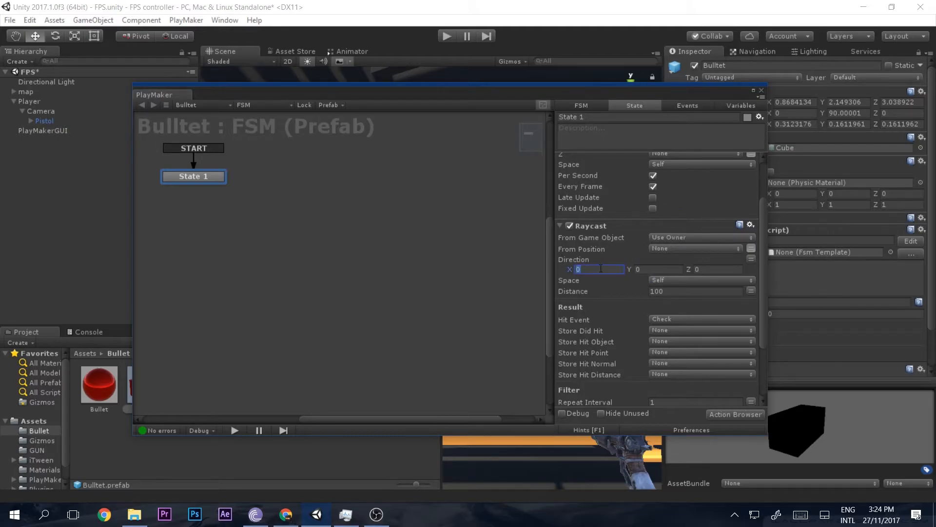
text(-1)
click(696, 290)
text(1)
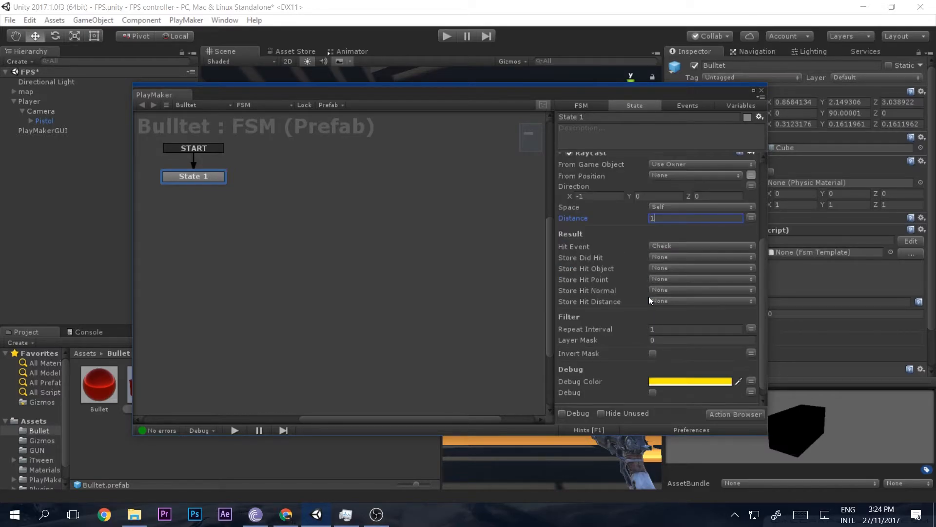
mouse_move(675, 245)
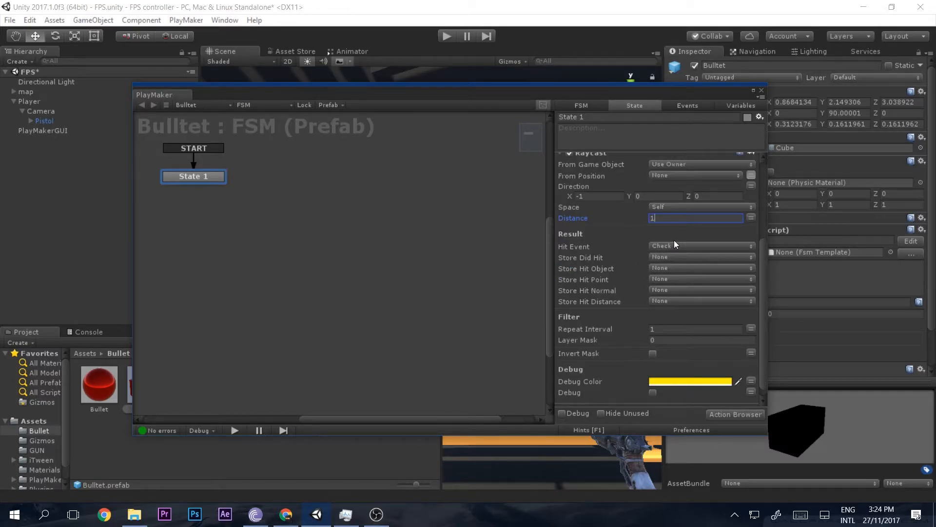
Add a Check transition from State 1 to a new State 2 and close the editor.
right_click(193, 176)
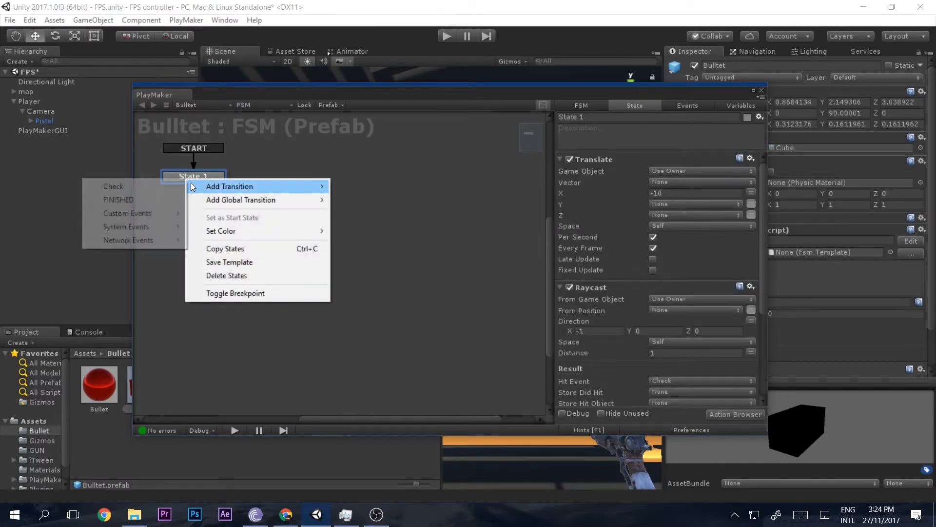
click(229, 187)
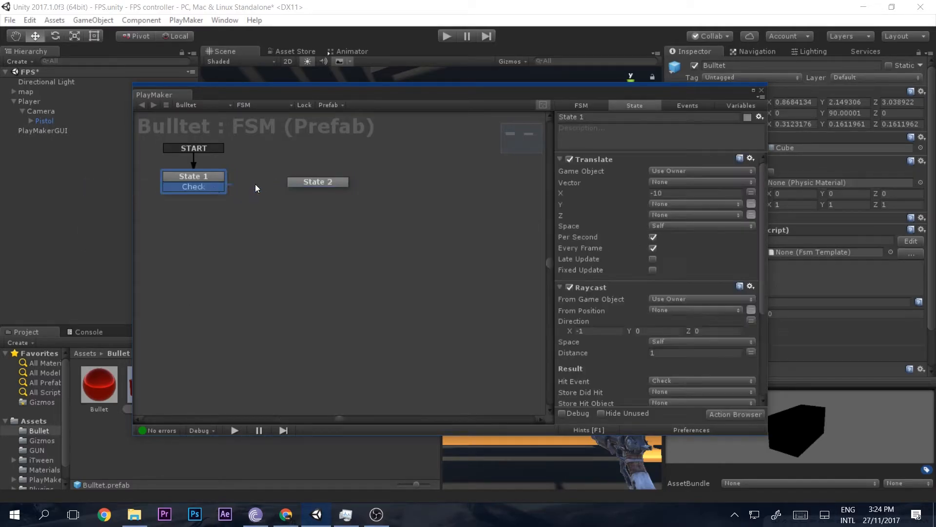
click(318, 181)
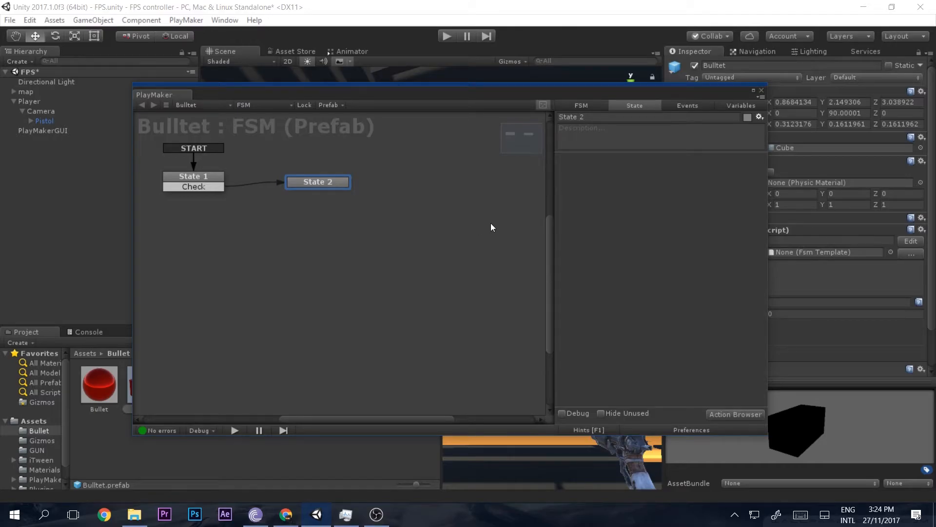
click(193, 176)
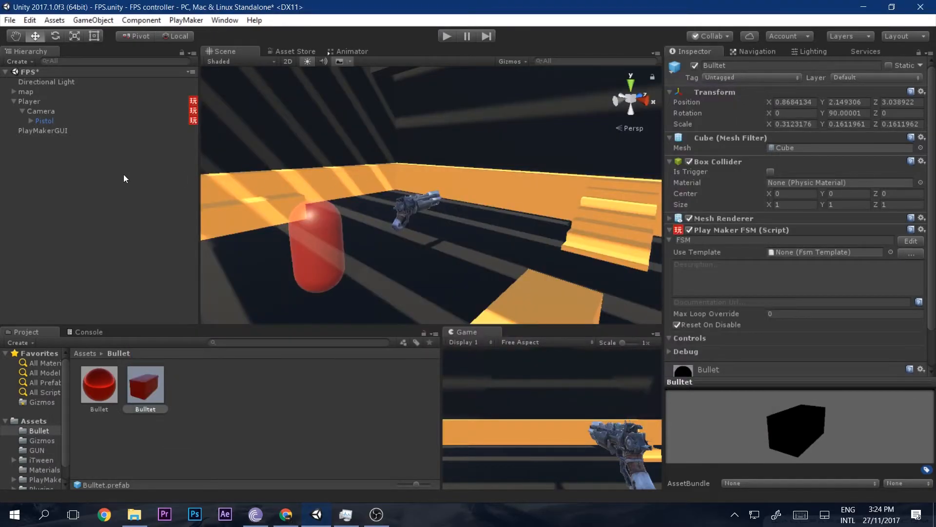
Create a new sphere in the scene named Target.
right_click(124, 177)
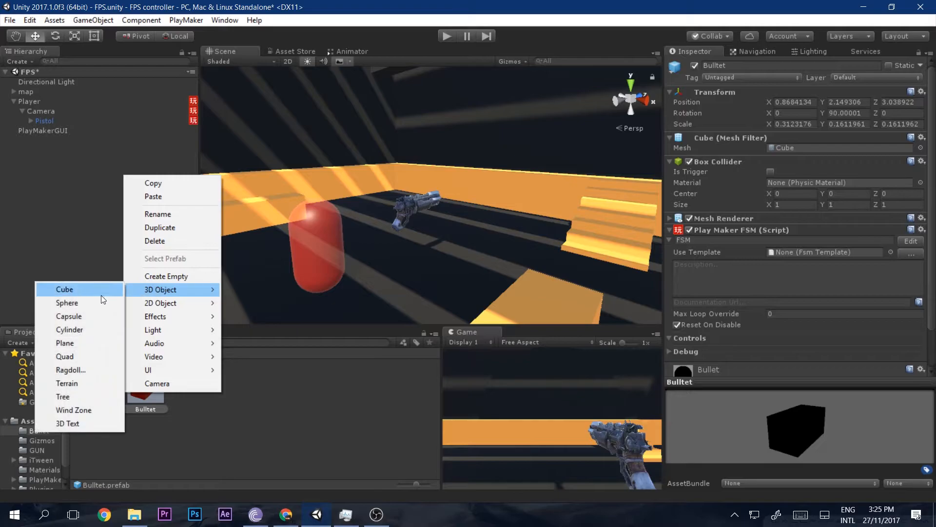
click(68, 302)
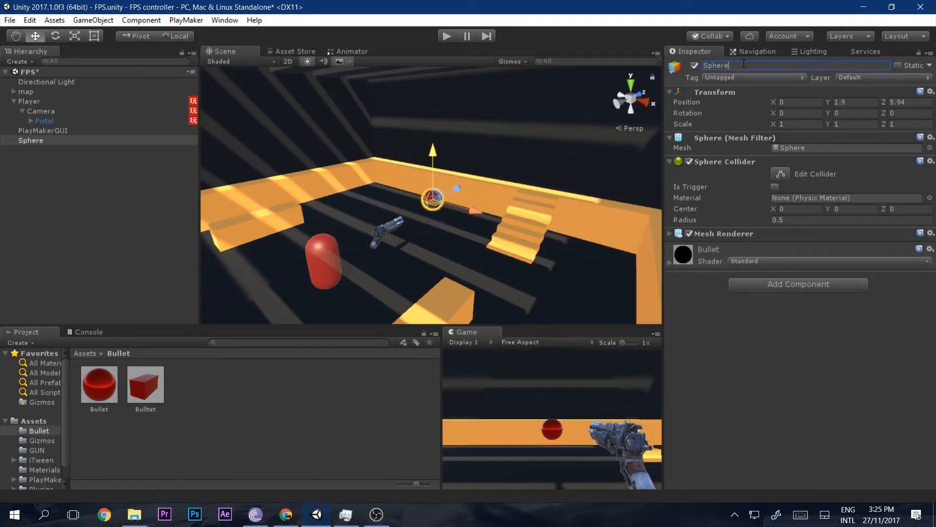
text(Target)
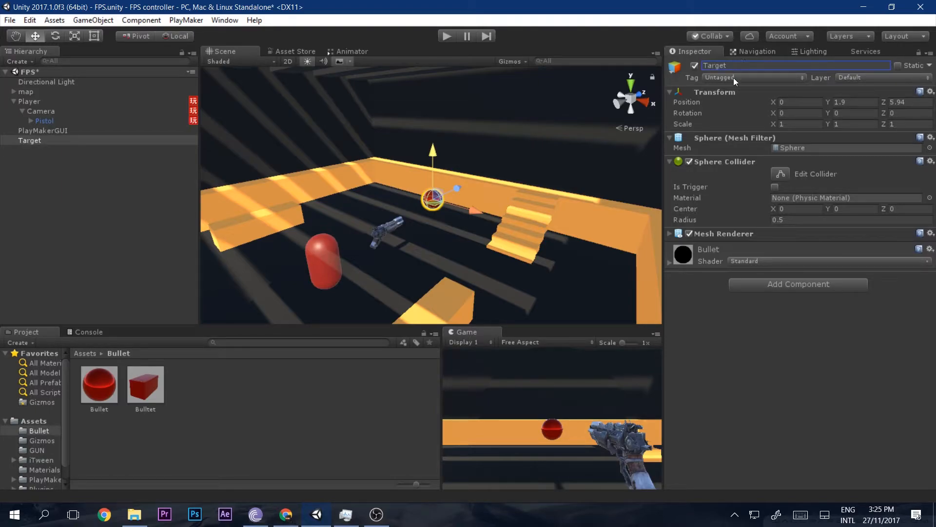
Add a Target tag and assign it to the sphere.
click(755, 78)
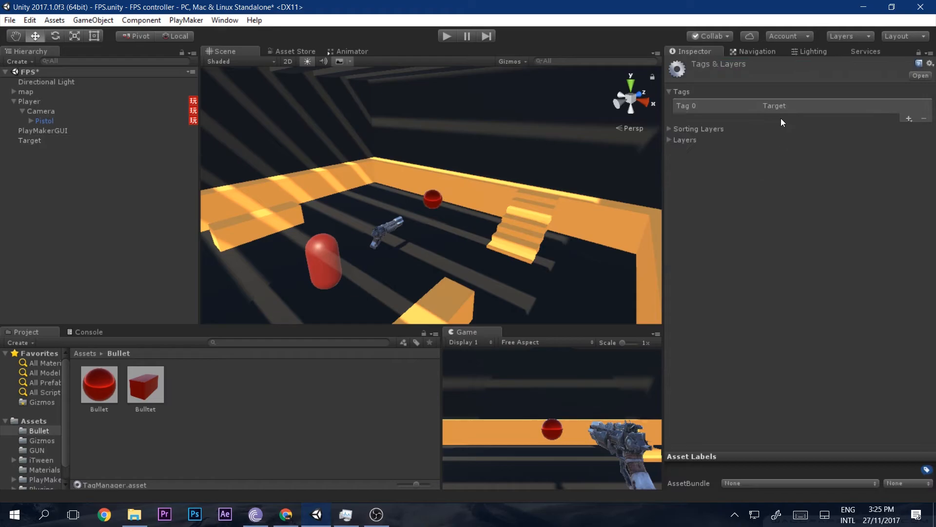
click(774, 105)
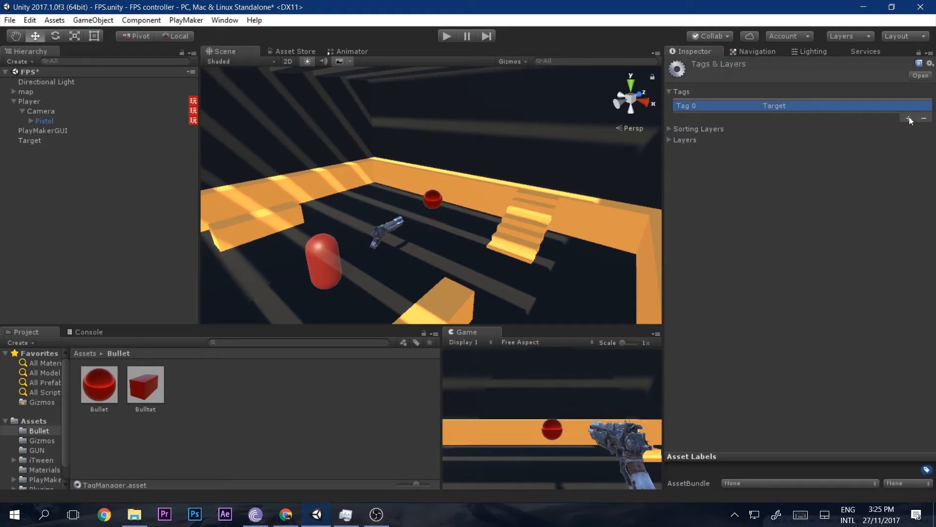
click(908, 118)
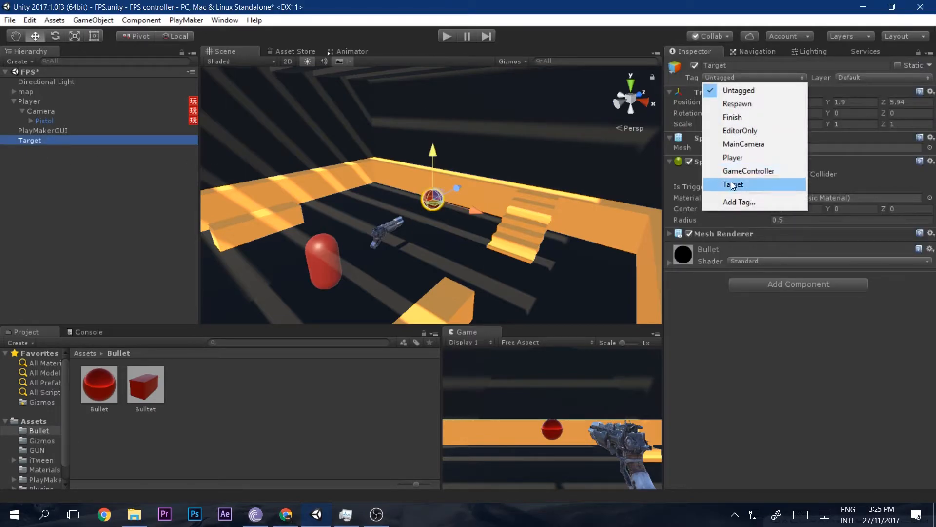
click(733, 184)
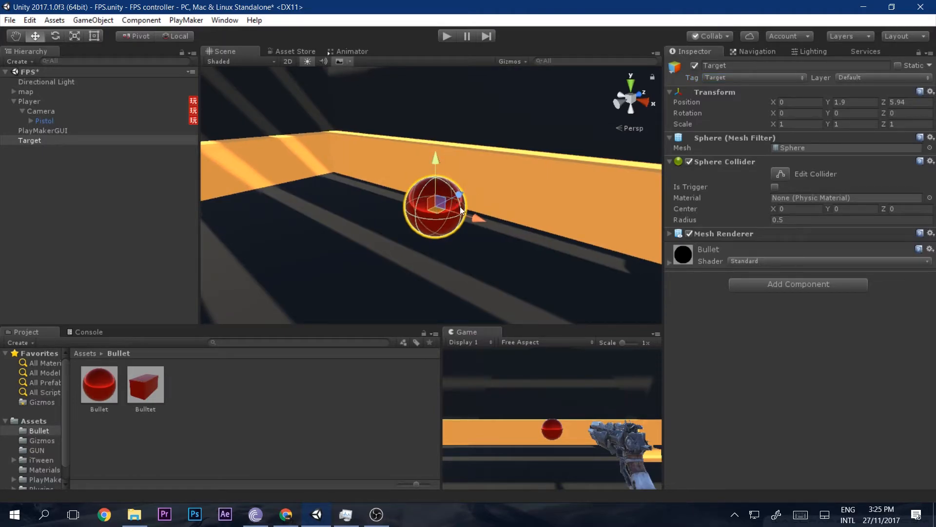
click(911, 241)
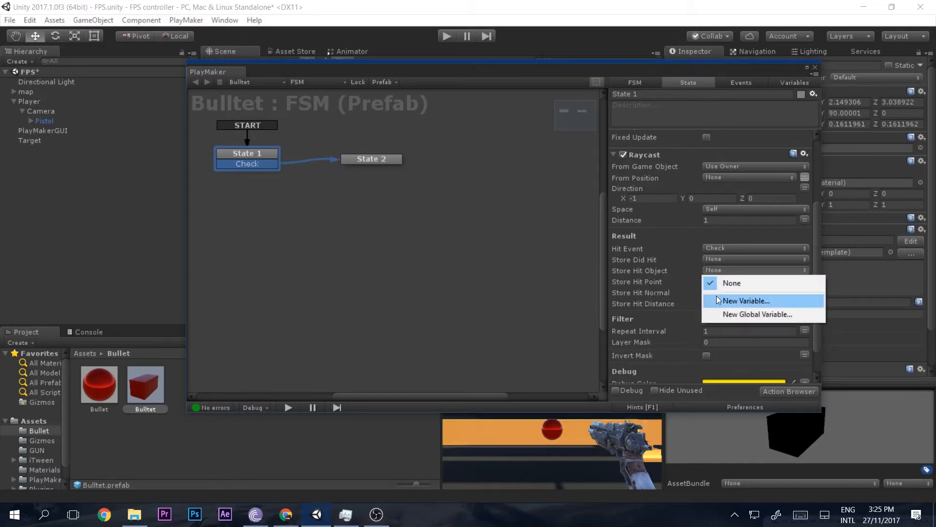
Store the raycast's hit object in a new variable named Test obj.
click(744, 300)
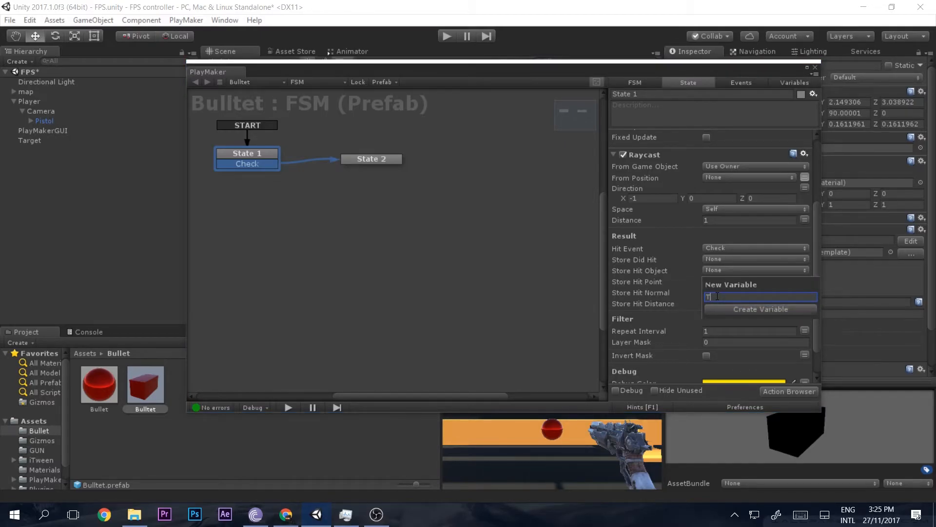
text(est ob)
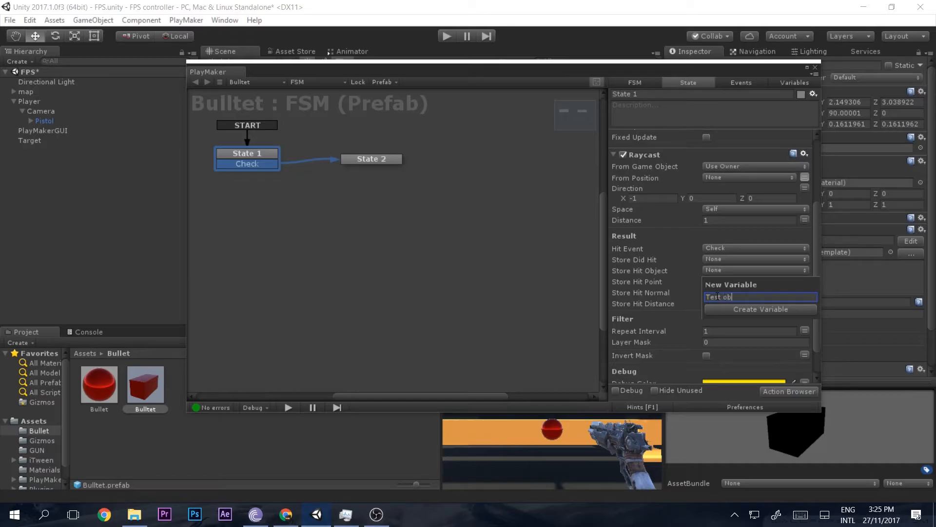
click(760, 309)
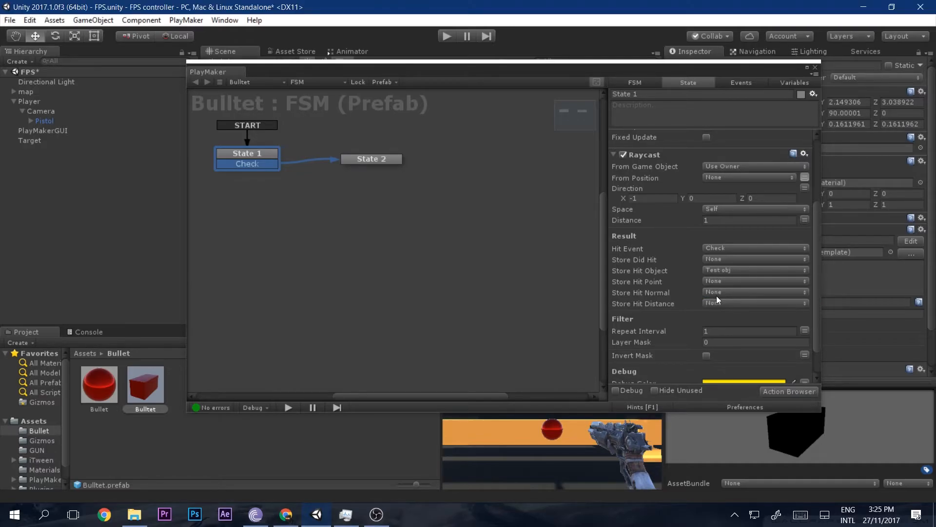
click(374, 158)
text(compa)
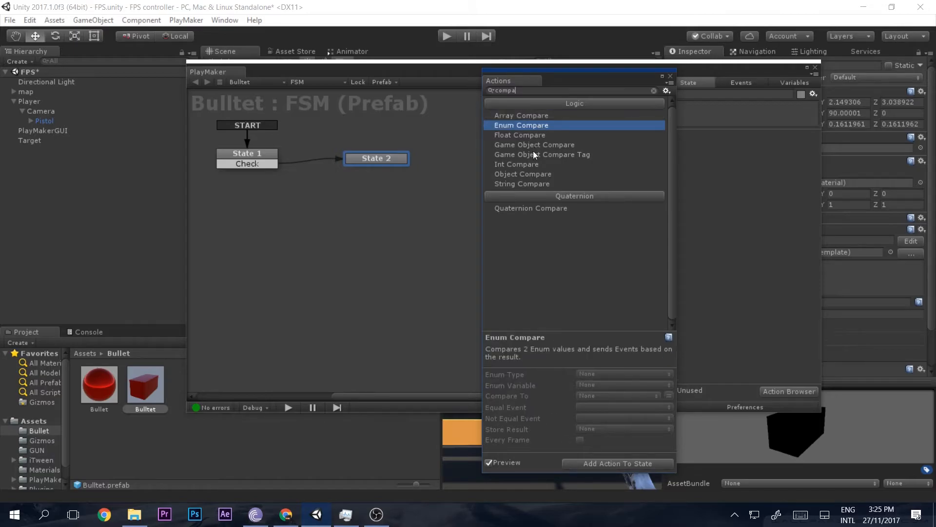
mouse_move(549, 159)
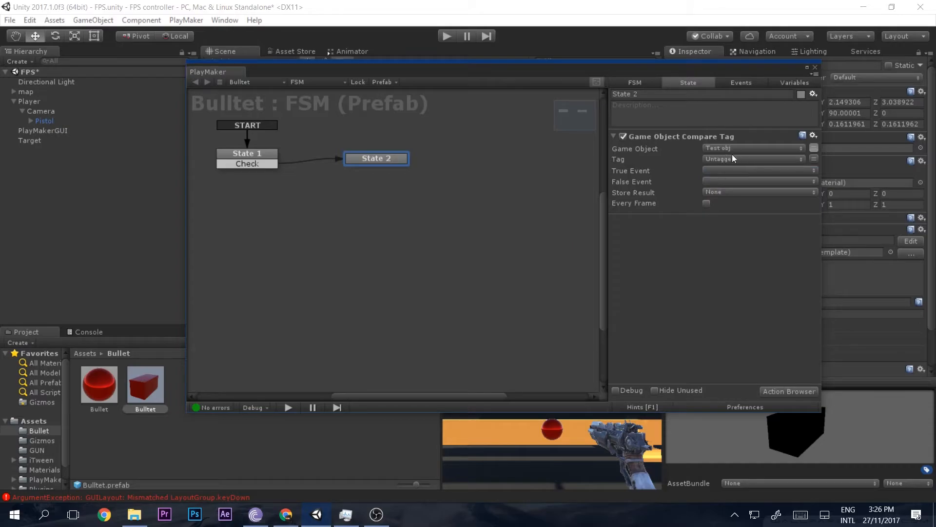
Compare Test obj against the Target tag, sending Kill on match and a new Destroy event otherwise.
click(754, 159)
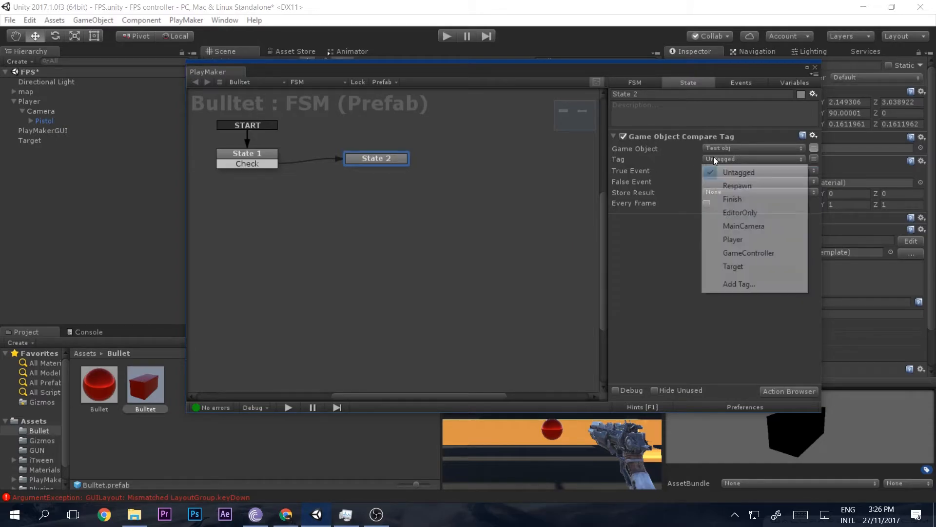
click(733, 266)
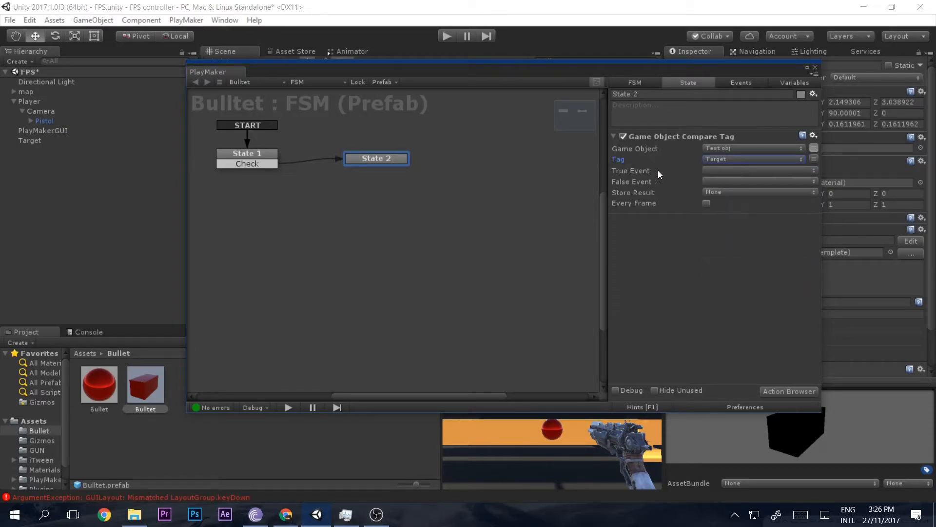
click(759, 170)
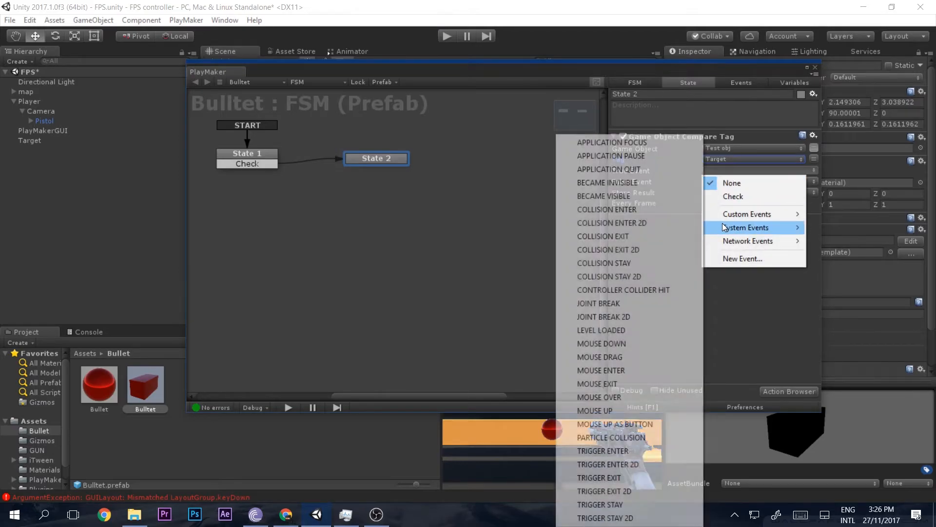
click(742, 257)
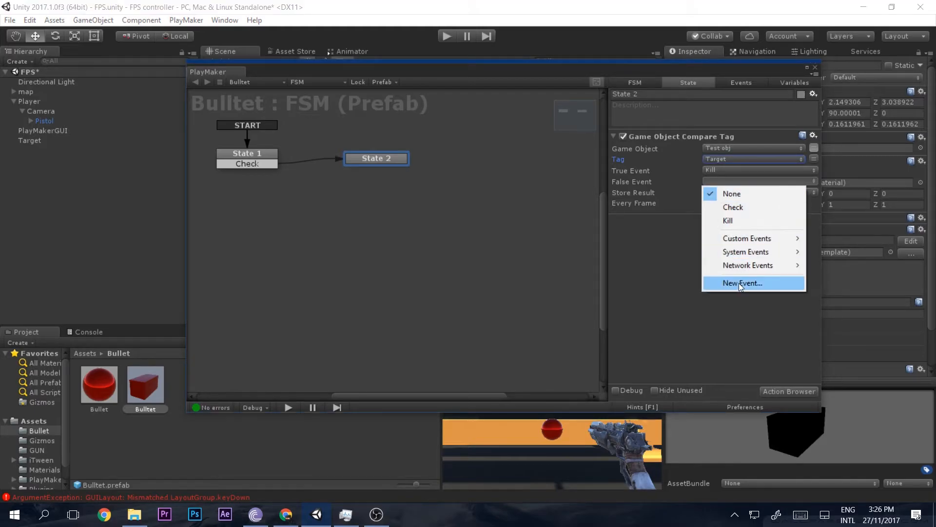
click(742, 283)
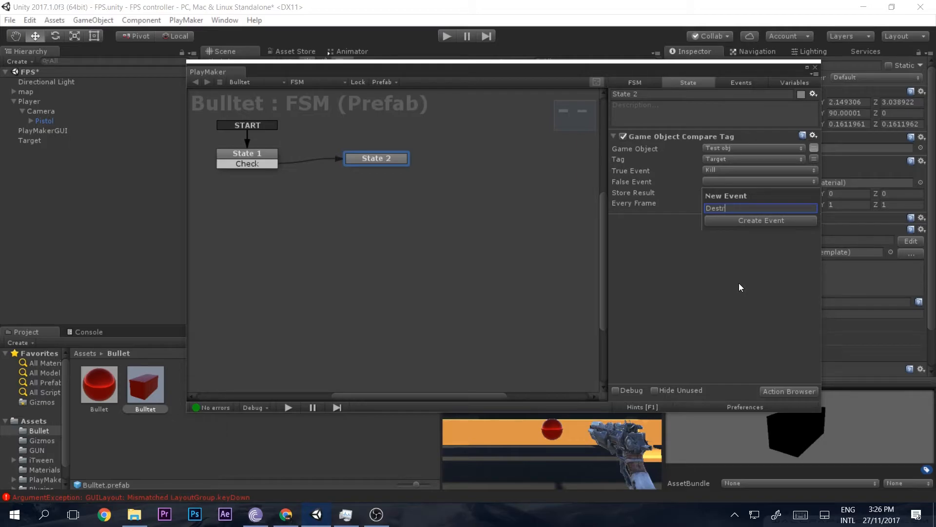
click(760, 219)
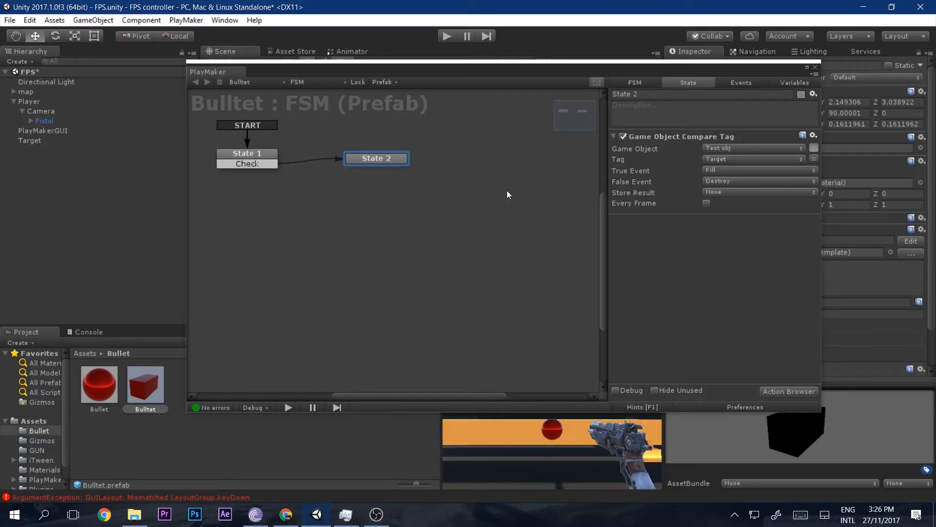
mouse_move(642, 193)
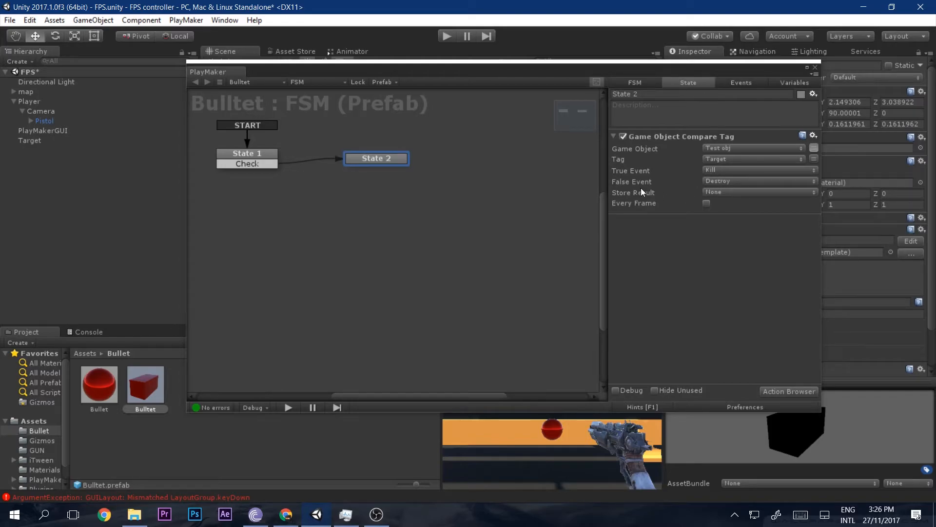
mouse_move(541, 241)
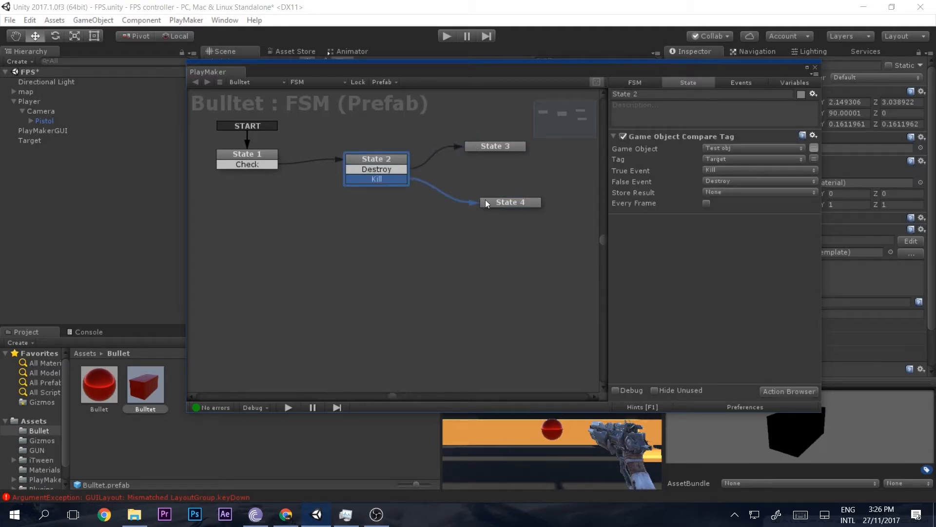
Select the Kill event's state and rename the other new state to destroy.
click(510, 202)
text(Kill)
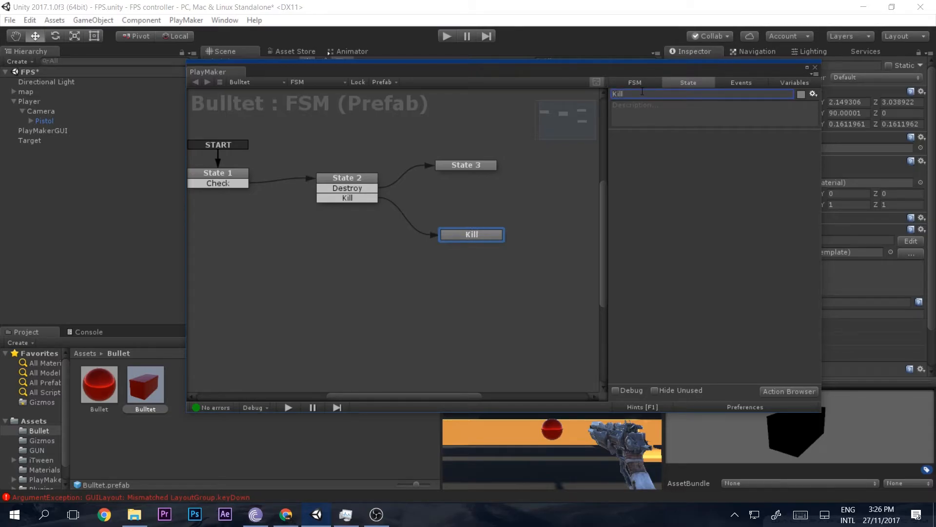
click(465, 165)
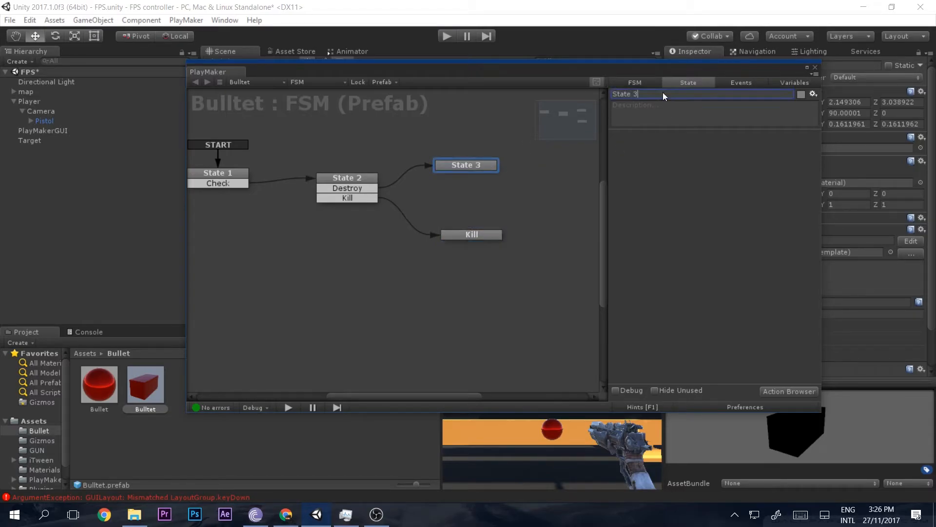
text(destr)
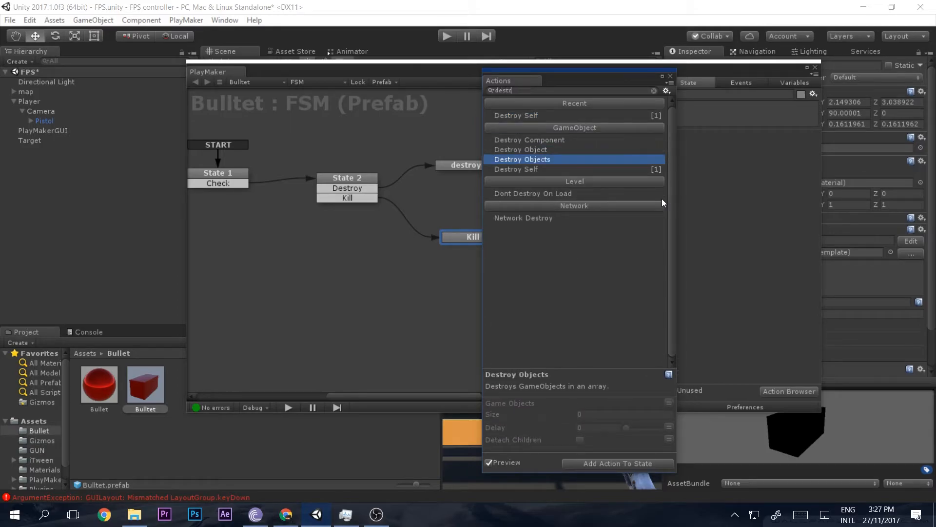
Make the Kill state destroy Test obj and the destroy state destroy the bullet itself.
click(520, 159)
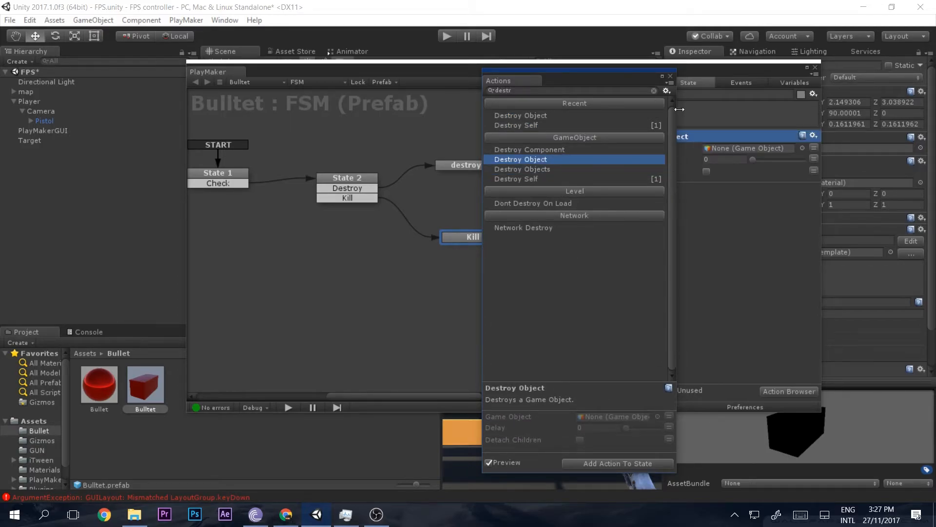
click(752, 147)
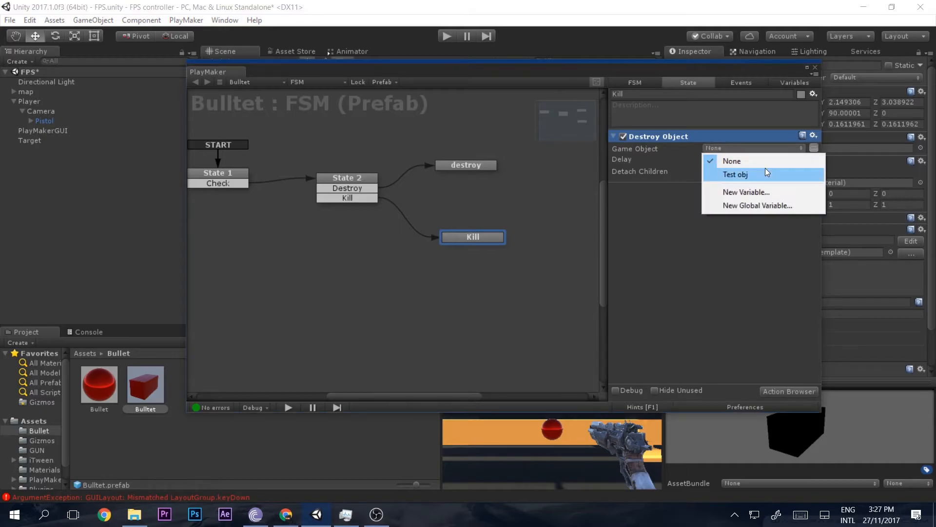
click(736, 174)
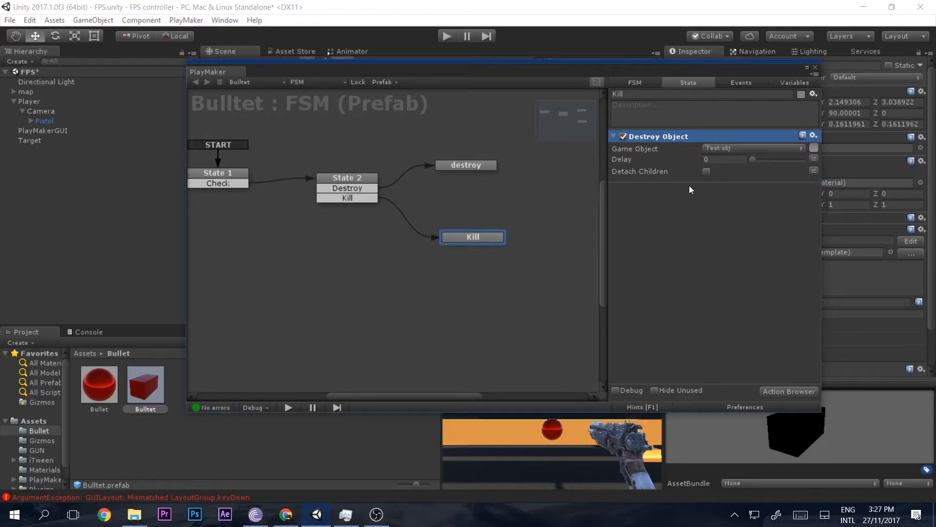
click(466, 165)
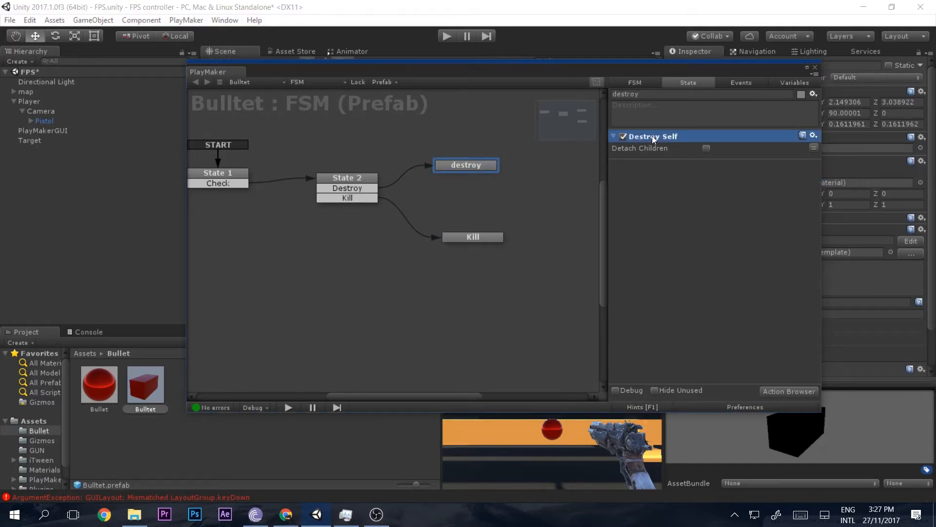
click(472, 237)
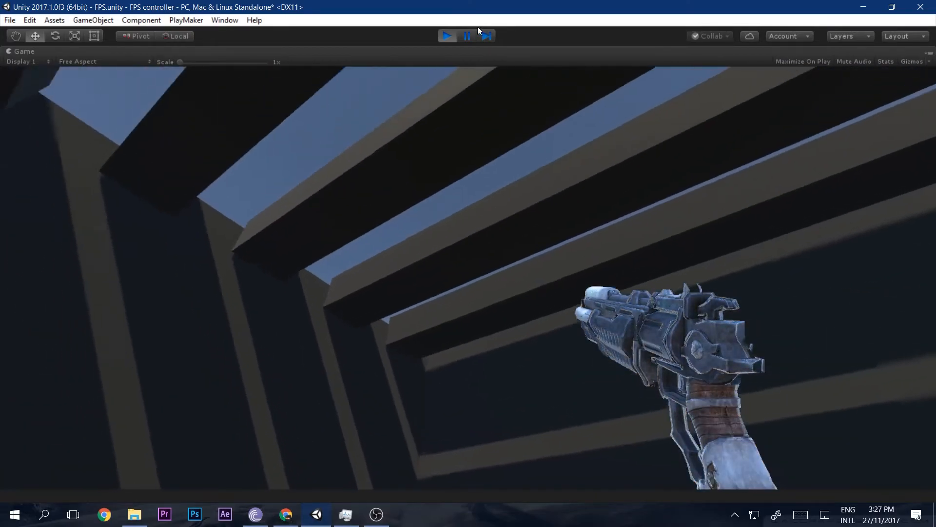
Fire at the red Target spheres along the orange wall to check they are destroyed.
click(447, 36)
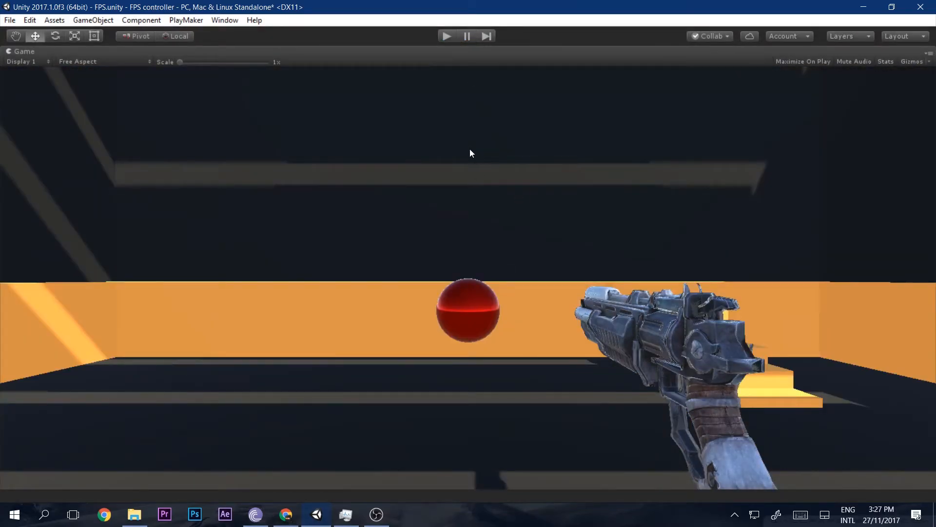
click(447, 36)
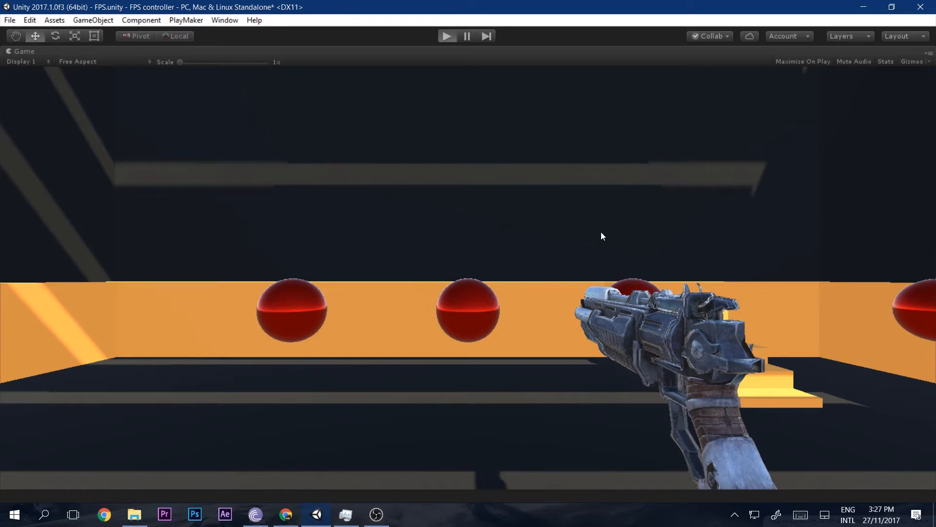
click(446, 36)
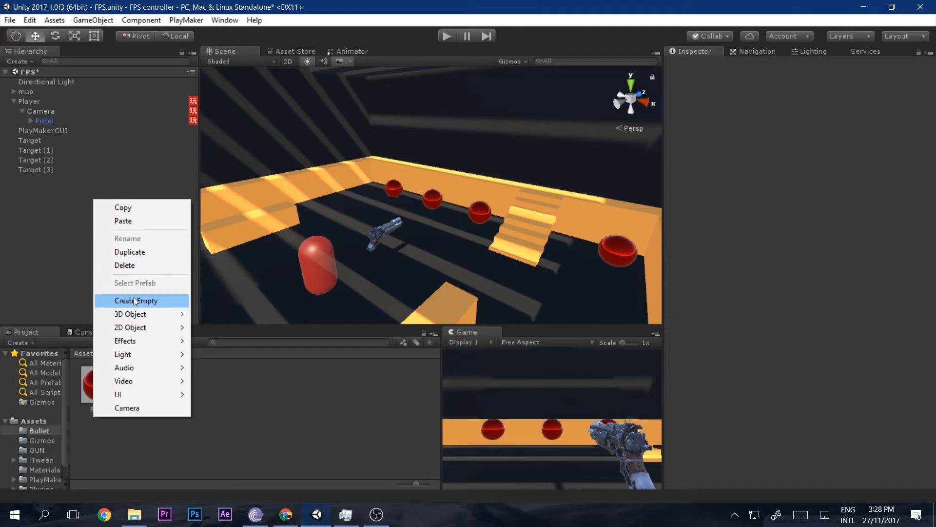
Create an empty GAME UI object whose State 1 runs Set Mouse Cursor with Hide and Lock Cursor ticked.
click(136, 300)
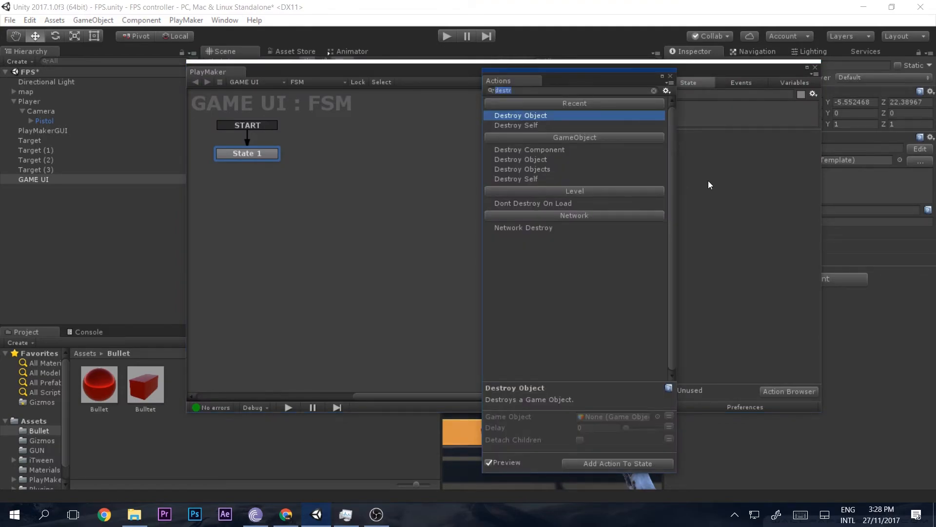
text(hid)
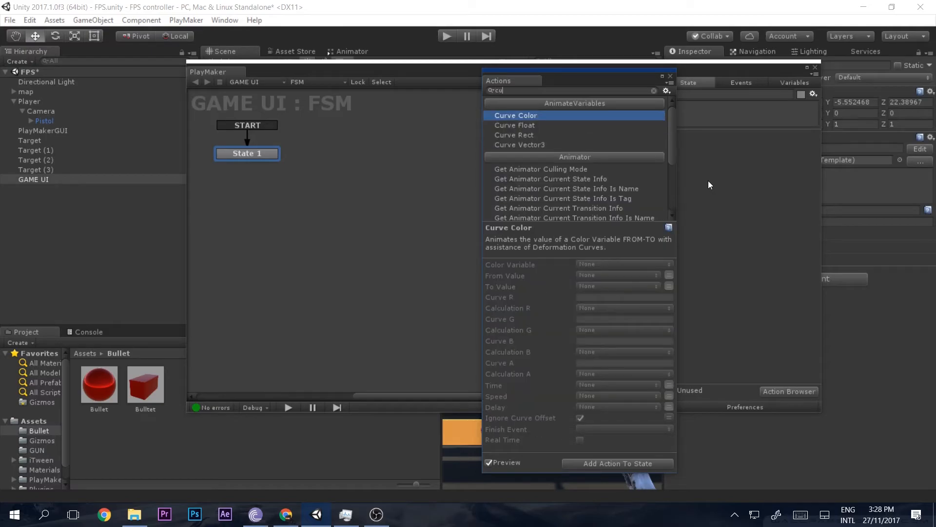
scroll(down, 3)
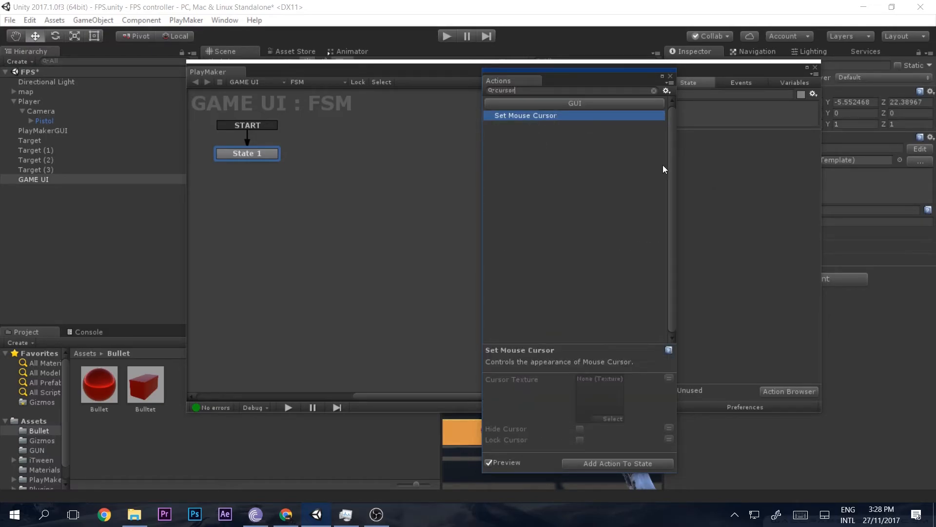
click(617, 463)
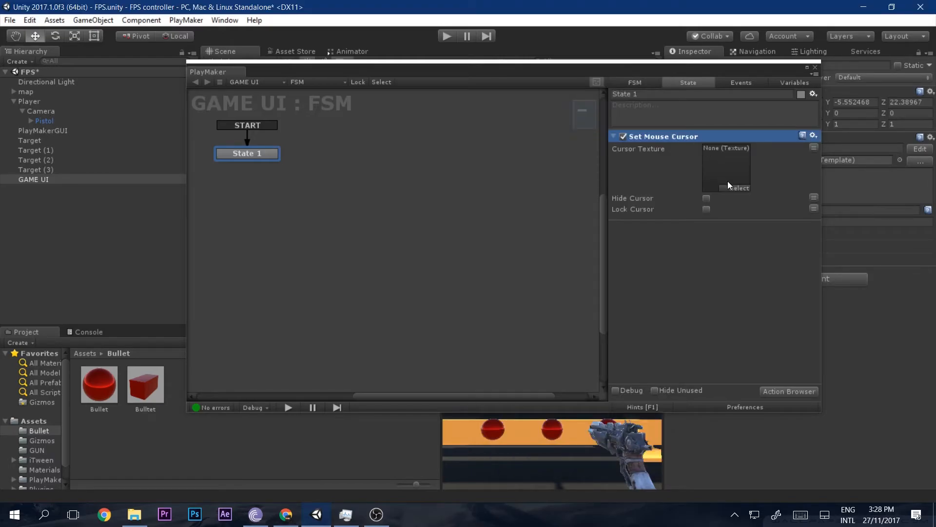
mouse_move(725, 148)
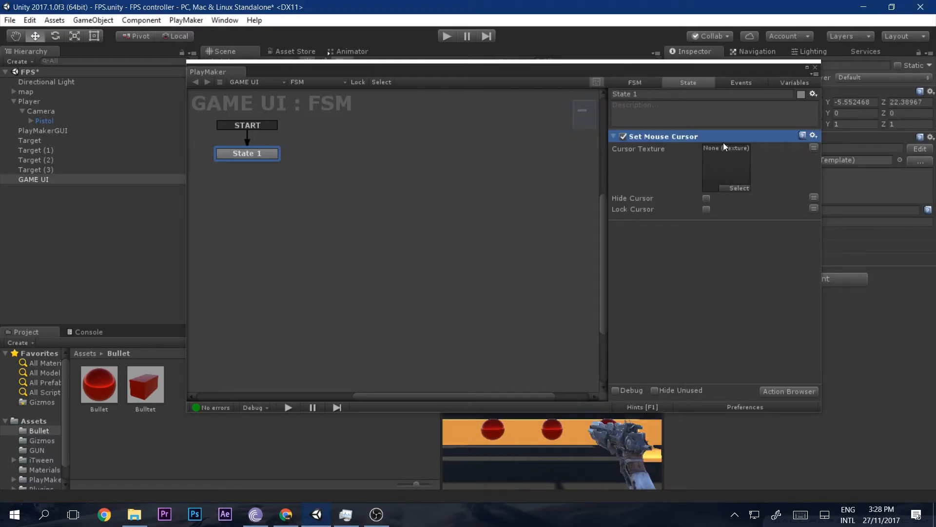
click(706, 198)
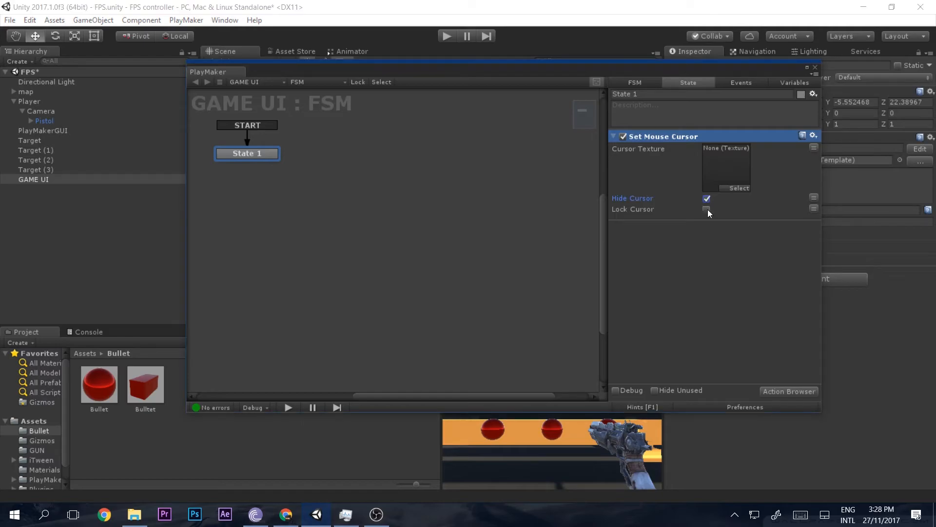
click(708, 209)
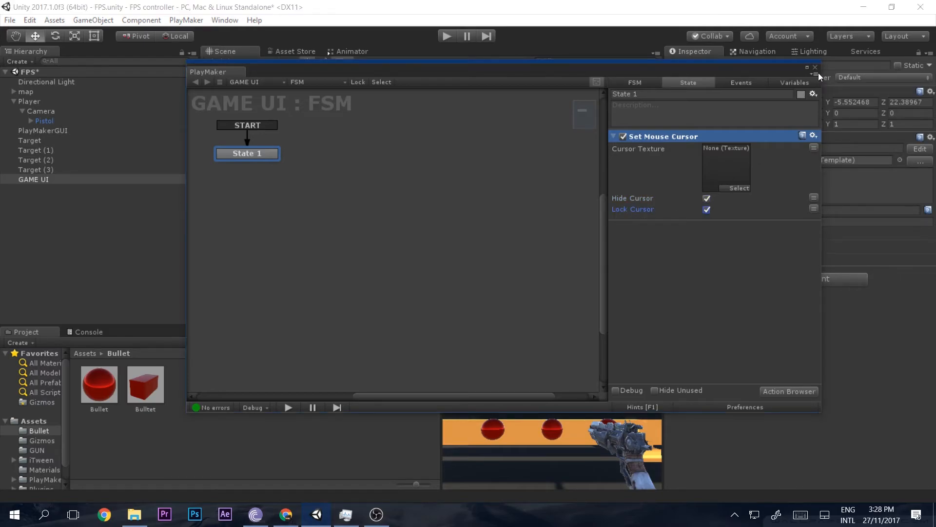
click(445, 36)
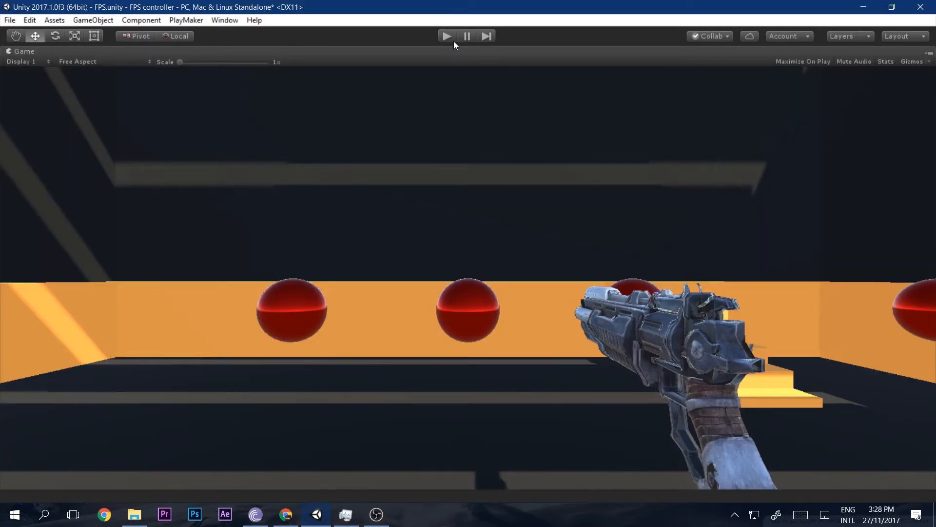
Play the scene to verify the cursor is hidden and locked, then stop playing.
click(446, 36)
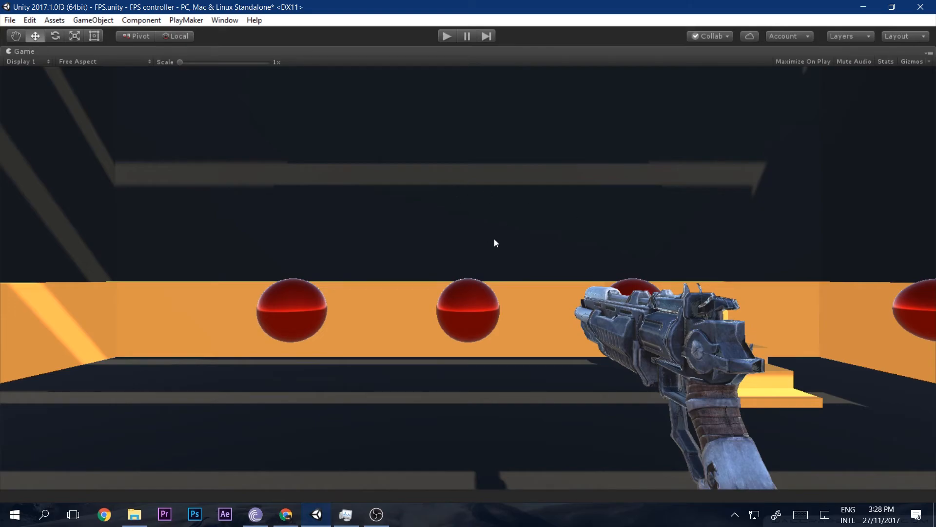
mouse_move(509, 212)
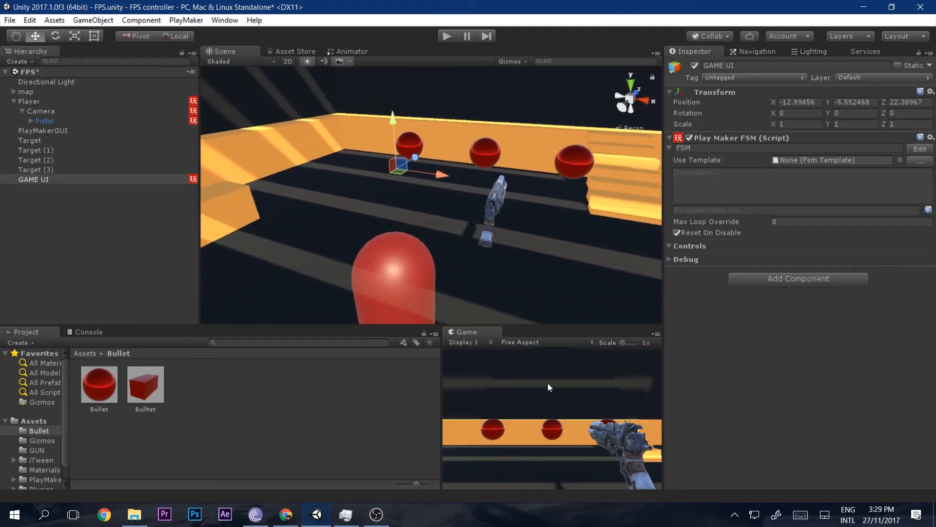
mouse_move(416, 95)
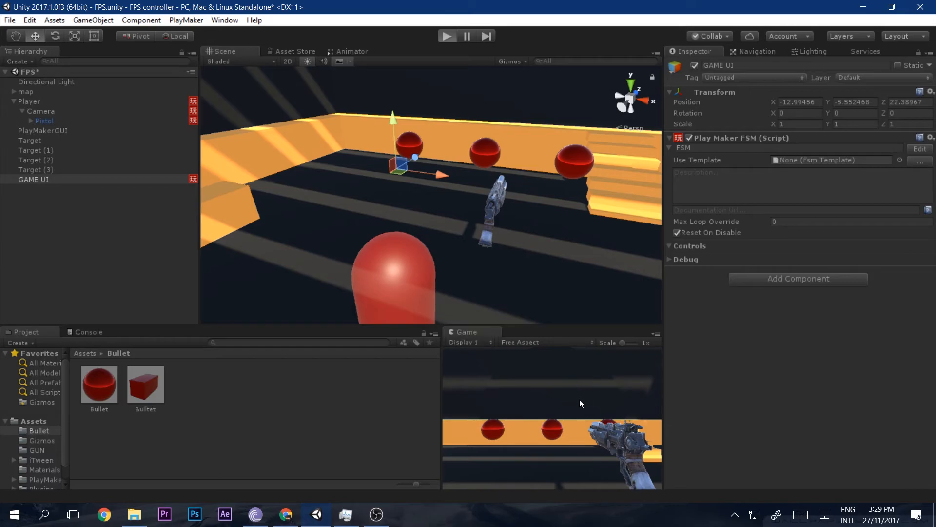
click(446, 36)
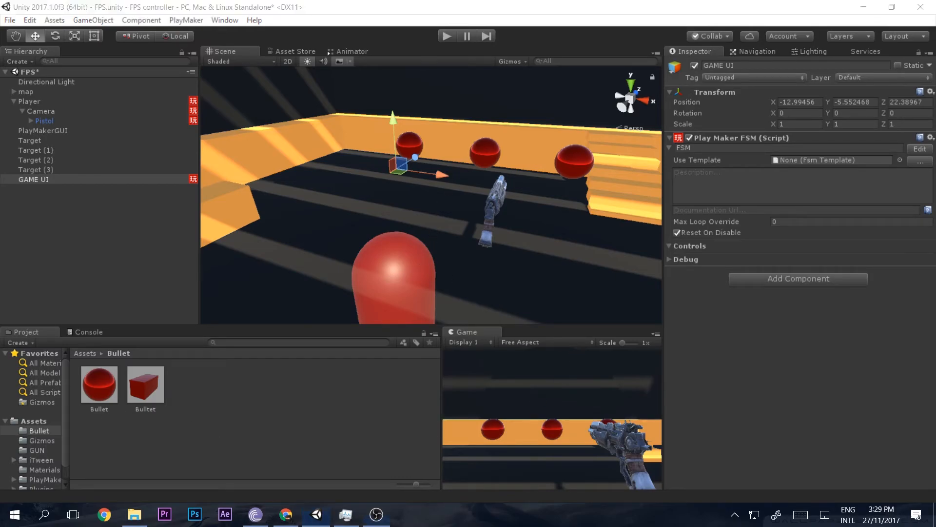
Import the green crosshair texture as a Sprite (2D and UI) with 64 max size and apply.
click(98, 386)
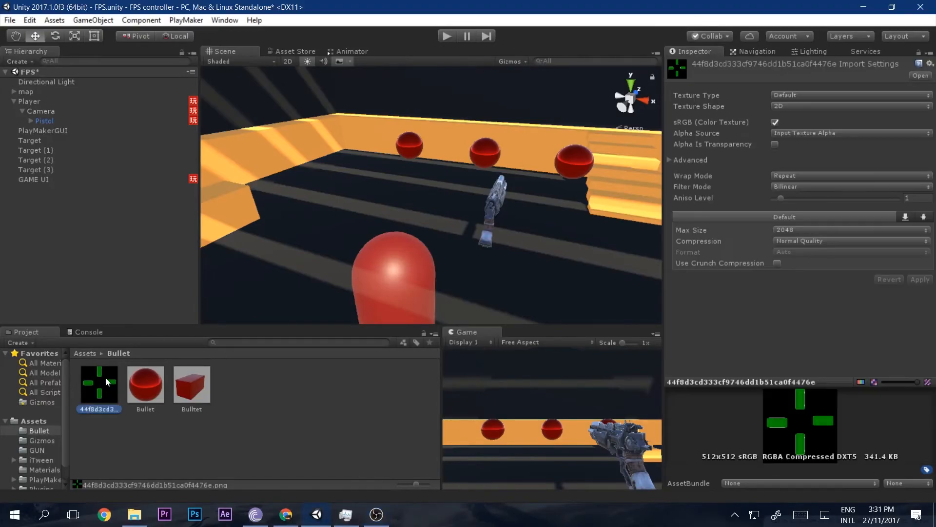
mouse_move(812, 445)
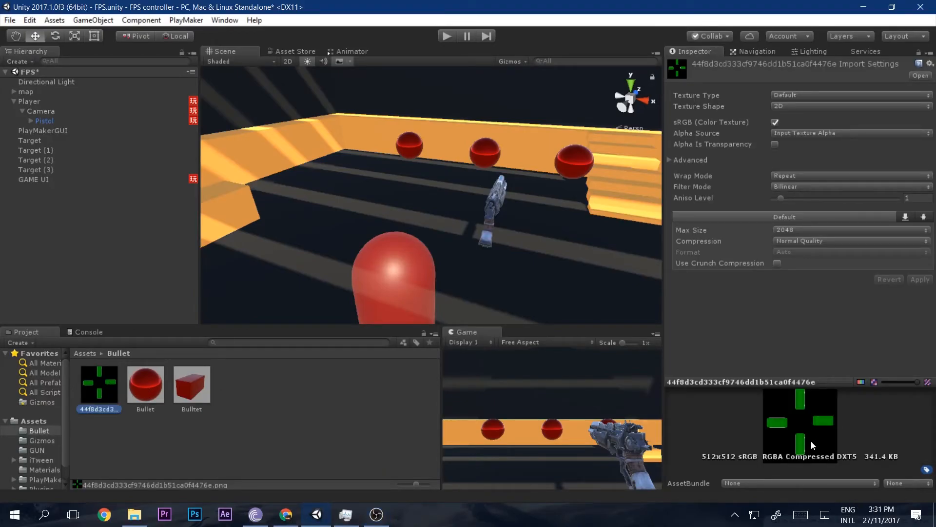
mouse_move(852, 435)
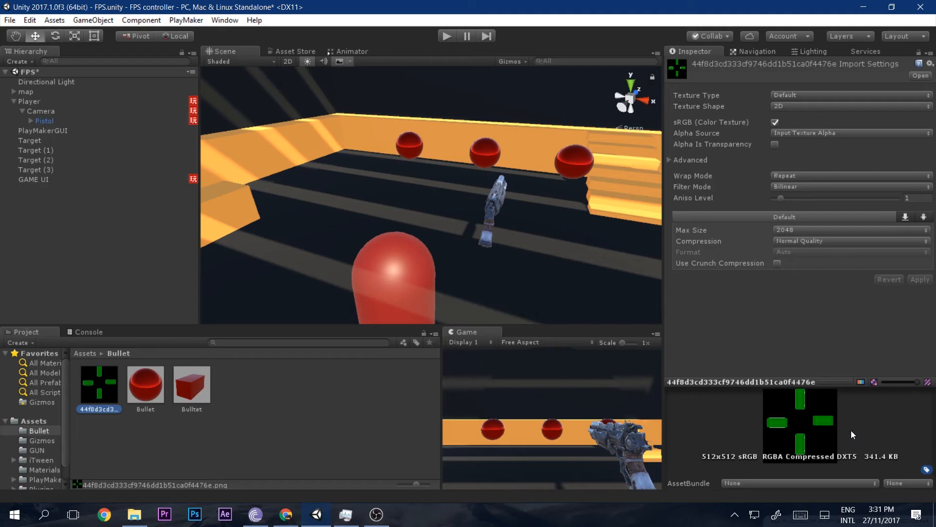
mouse_move(805, 421)
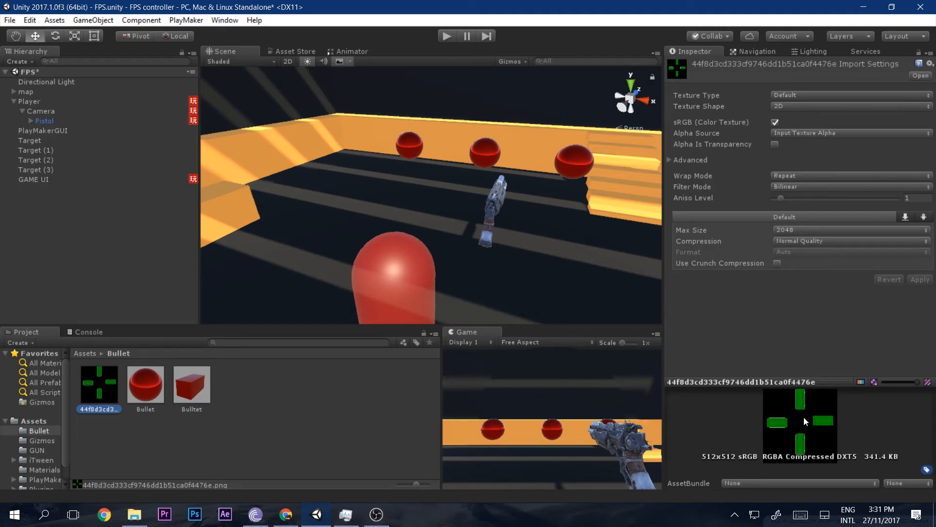
mouse_move(783, 429)
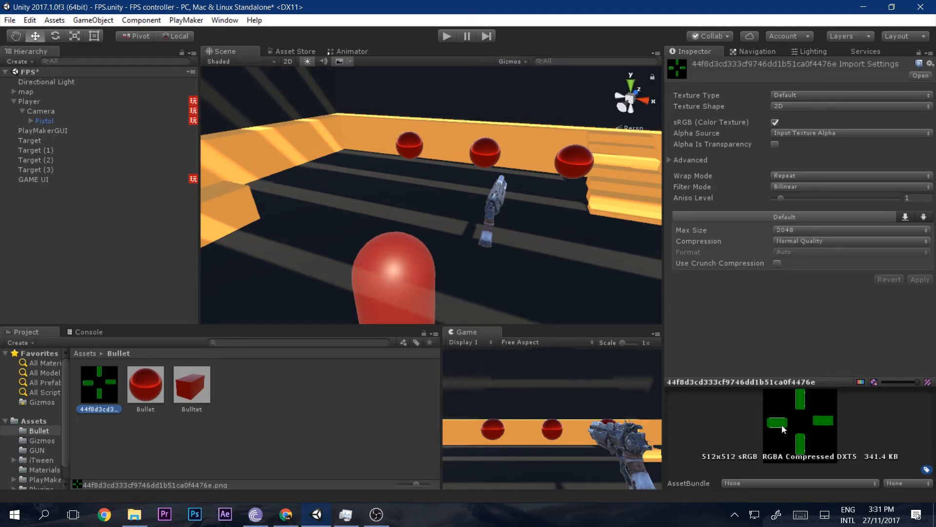
mouse_move(790, 428)
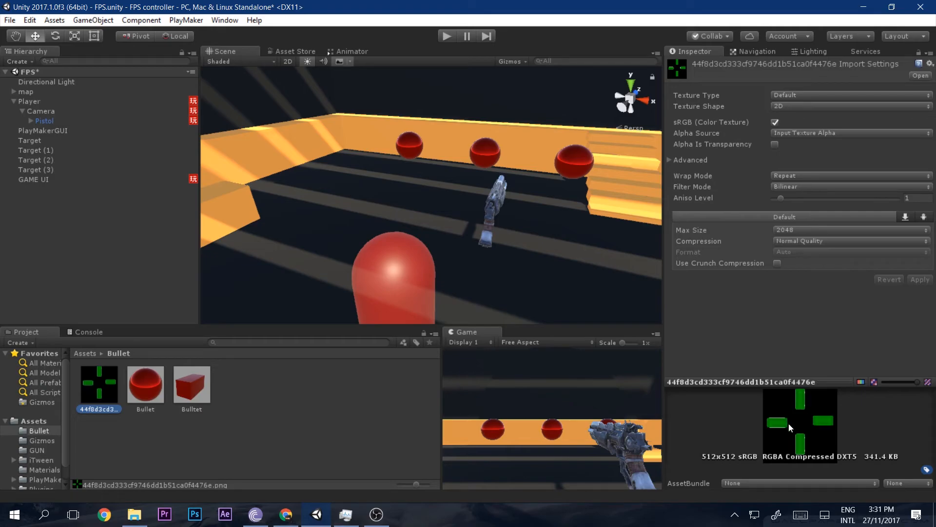
mouse_move(712, 99)
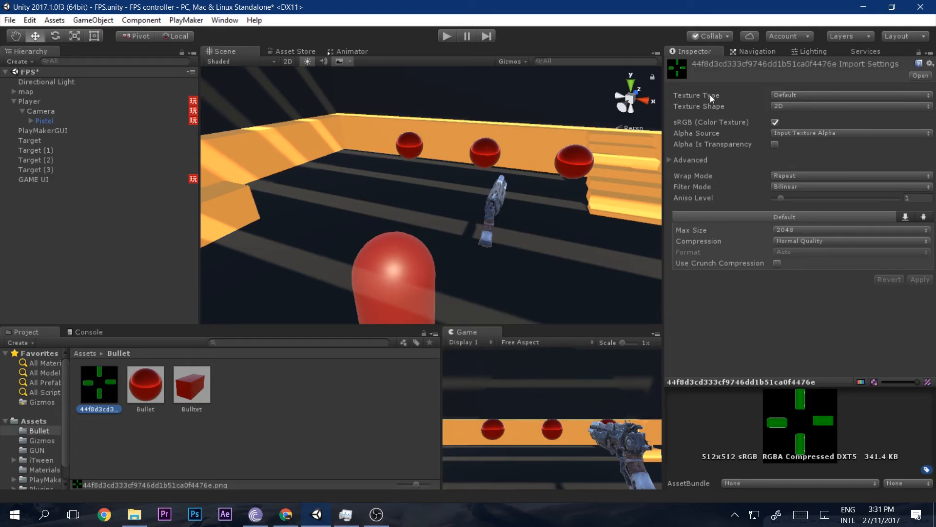
click(848, 94)
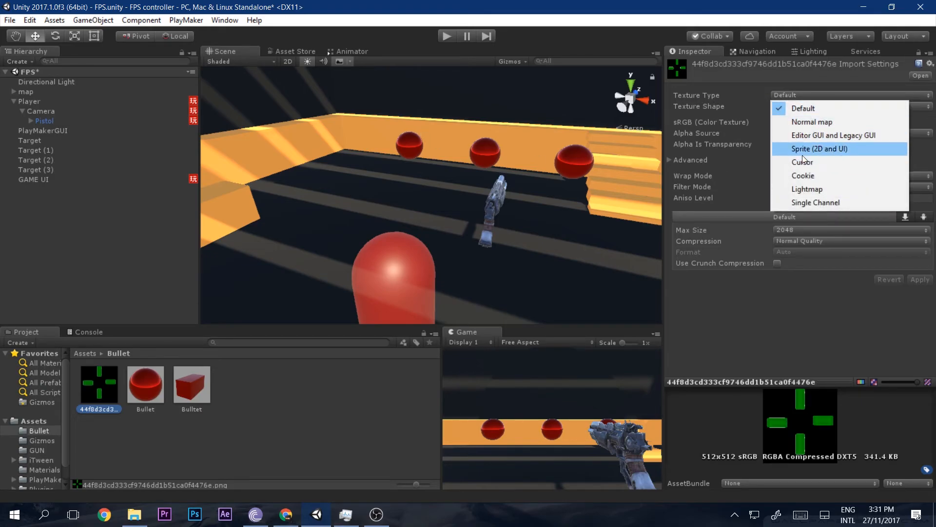
click(819, 148)
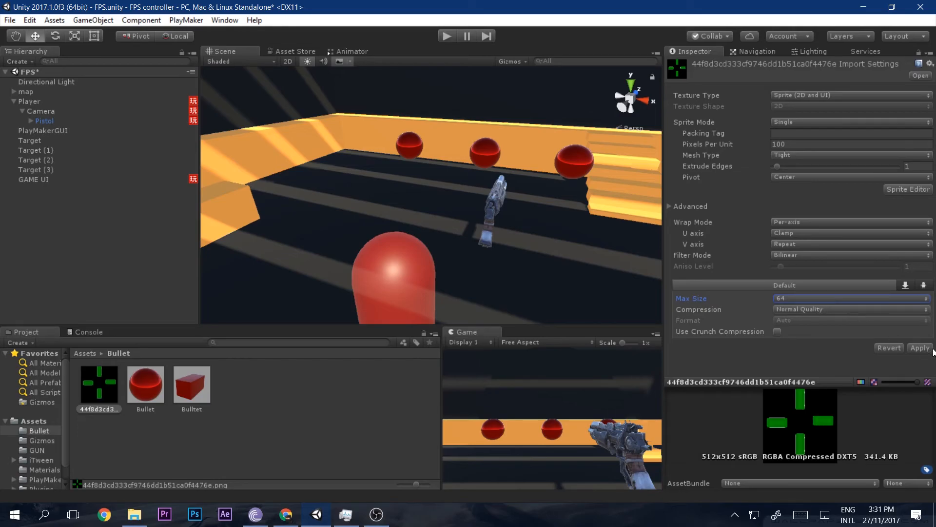
click(920, 347)
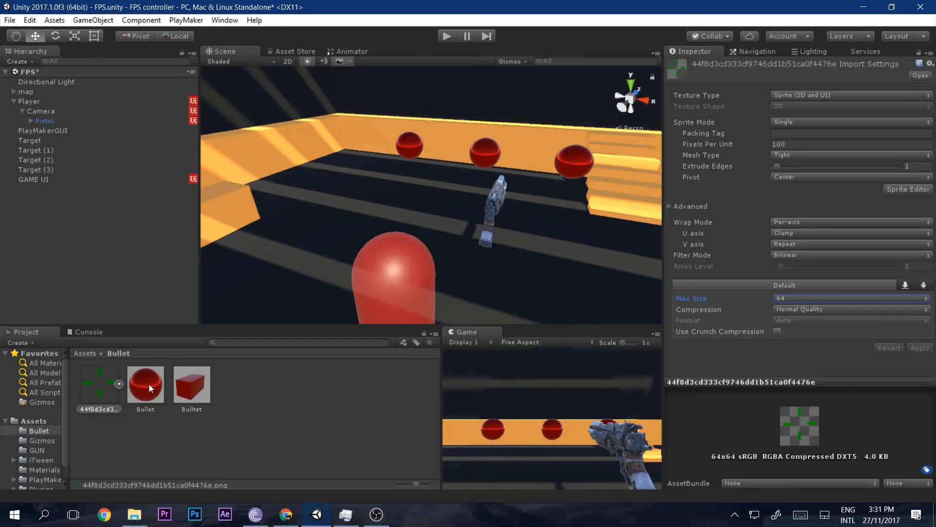
mouse_move(23, 113)
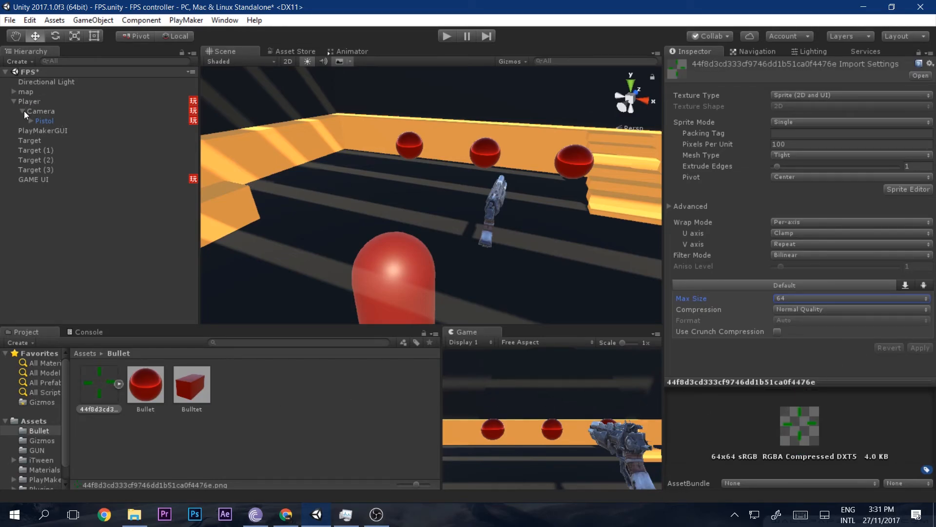
Add a UI Image under a new Canvas and move it toward the centre.
right_click(42, 131)
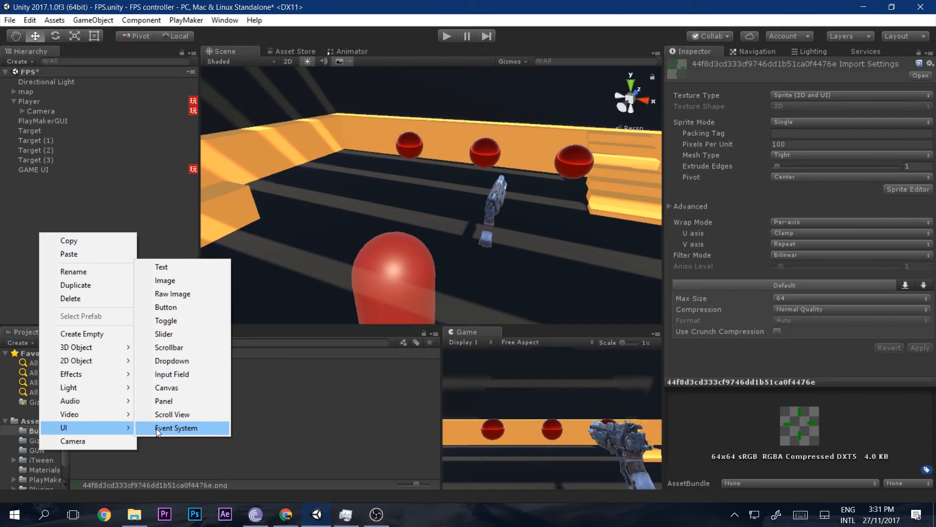
mouse_move(165, 280)
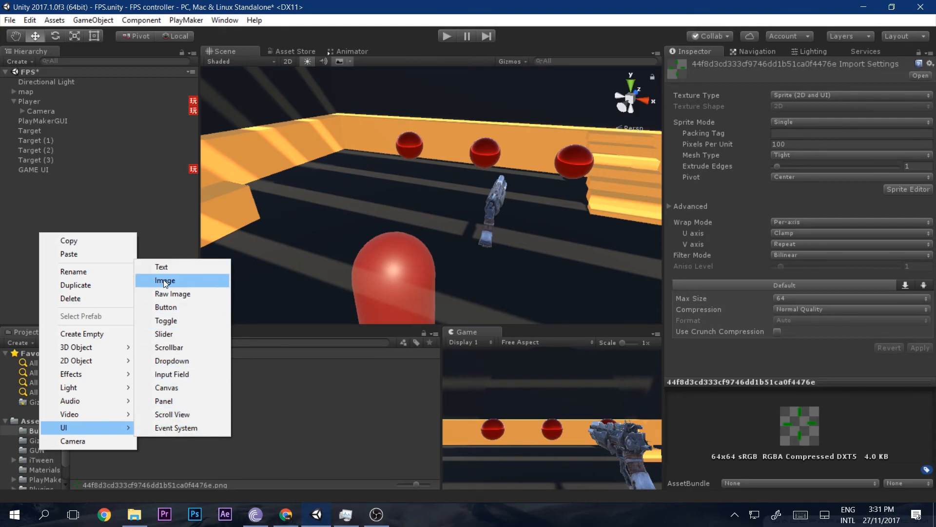
click(165, 281)
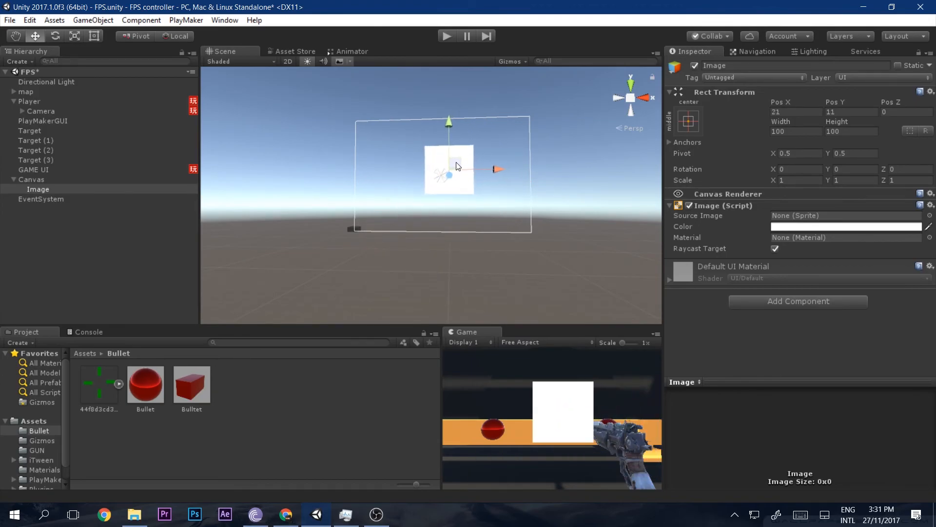
drag(449, 169, 440, 175)
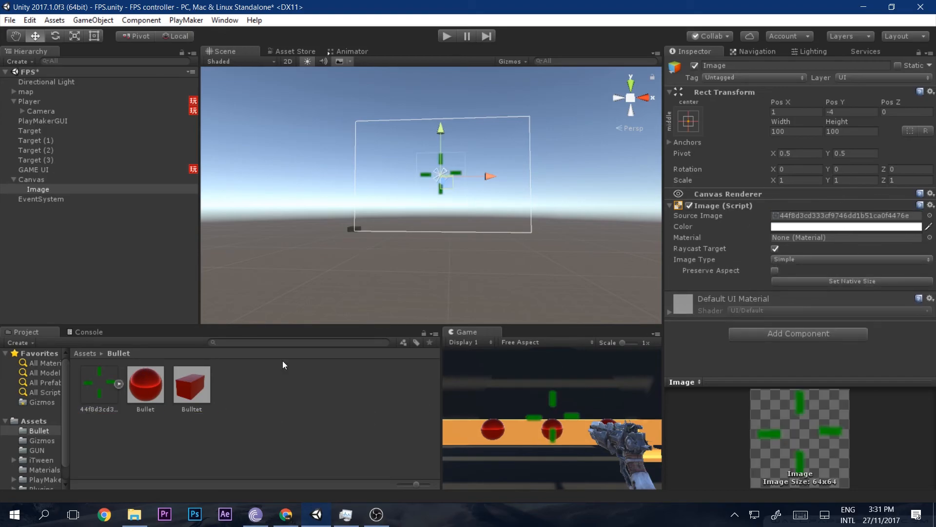
Reduce the crosshair texture to 32 max size, select the crosshair image, and play to test it.
click(98, 382)
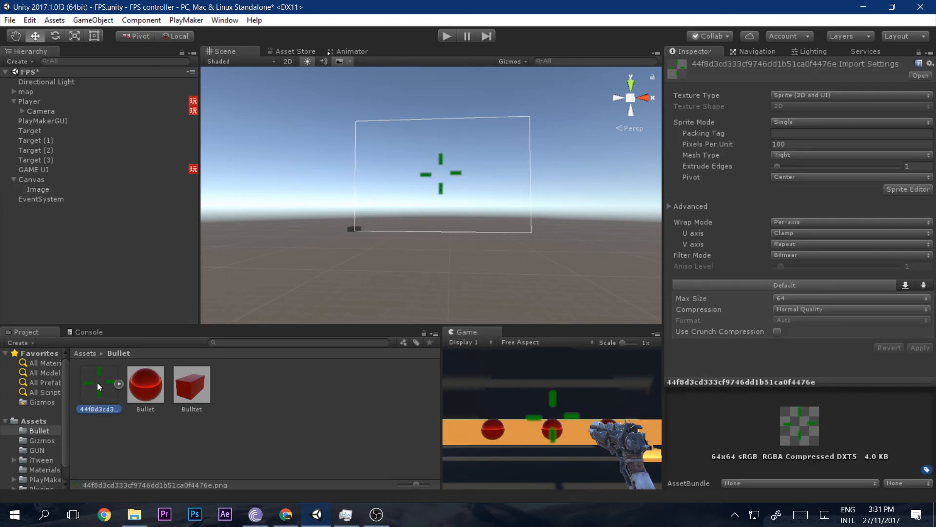
click(847, 298)
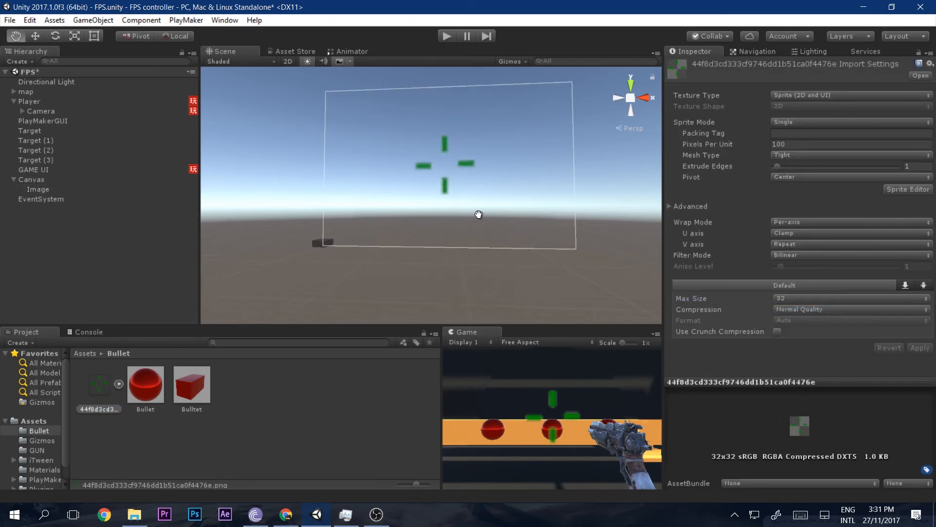
click(37, 188)
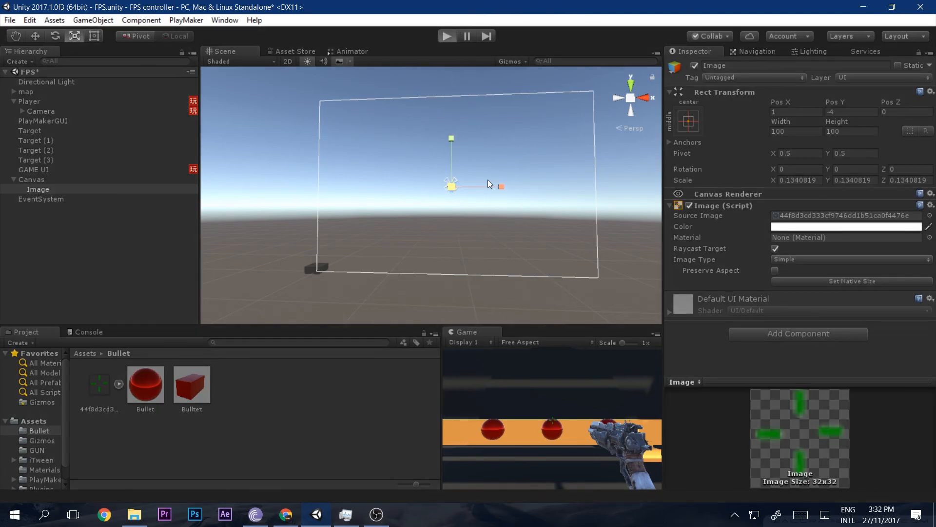
click(447, 36)
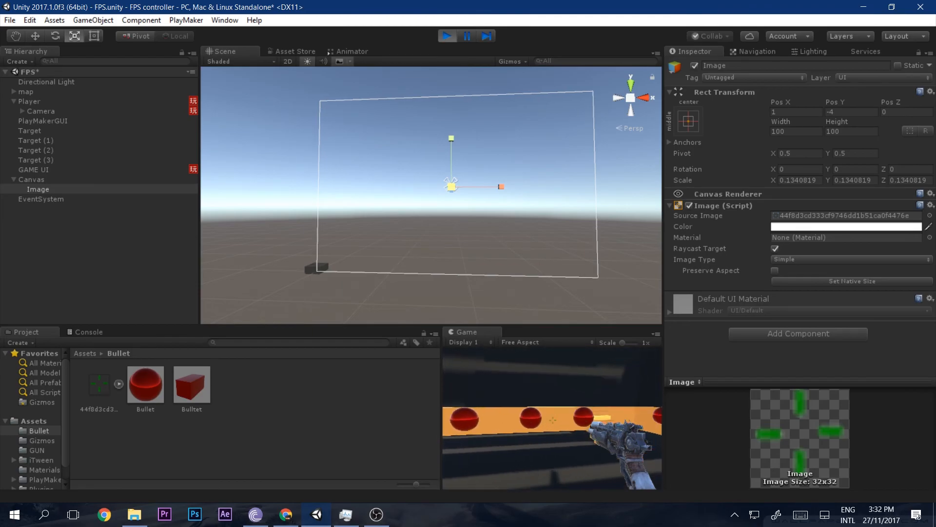